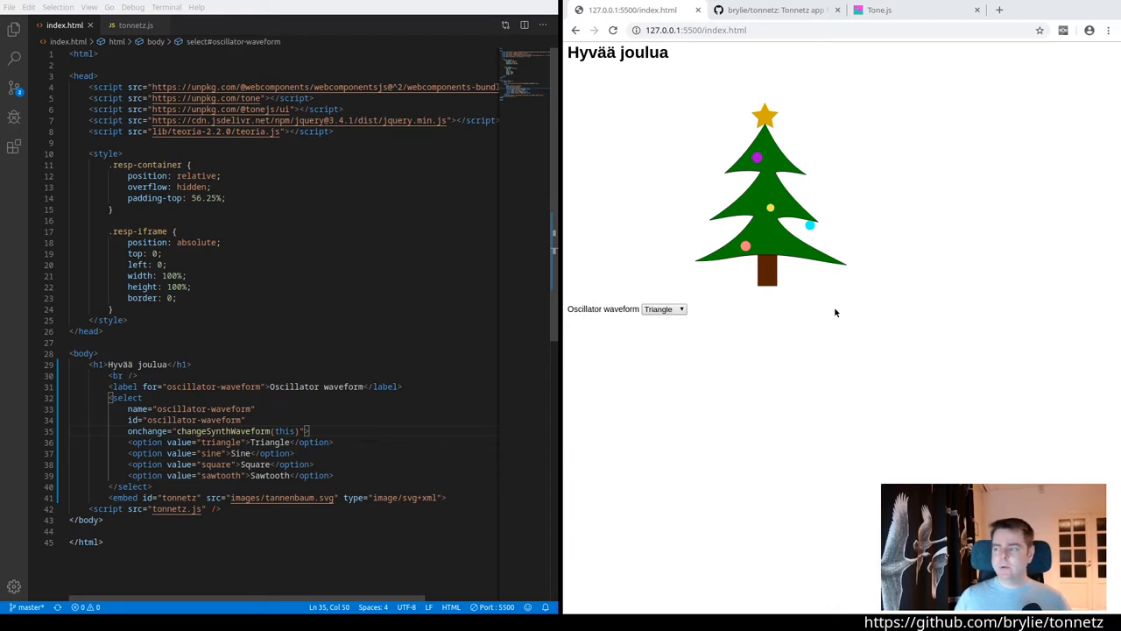
mouse_move(771, 282)
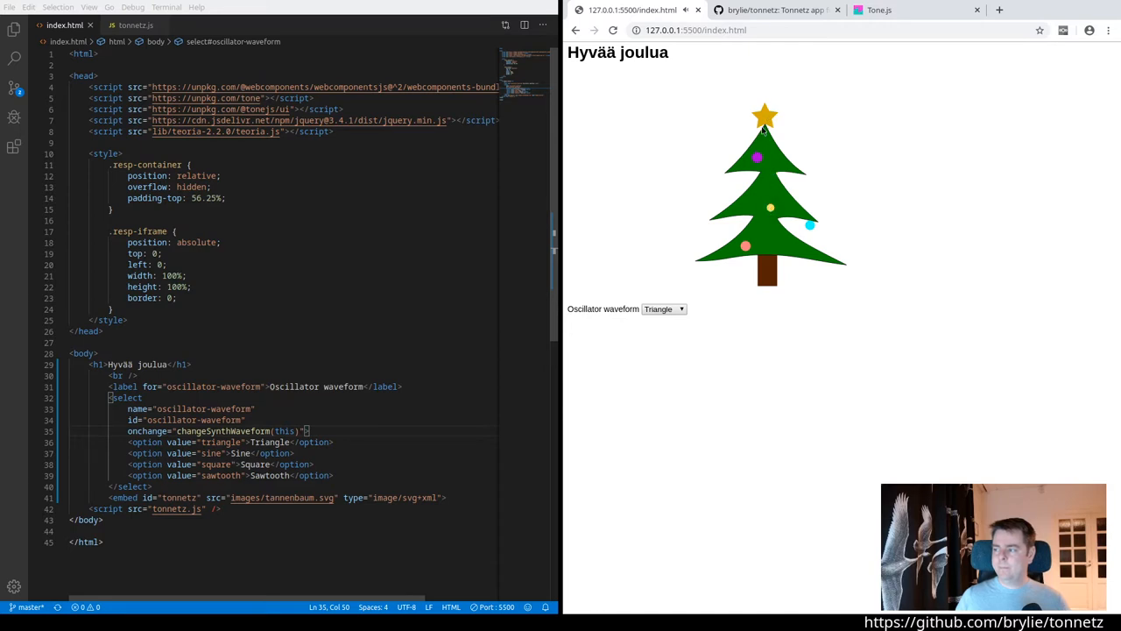
mouse_move(810, 226)
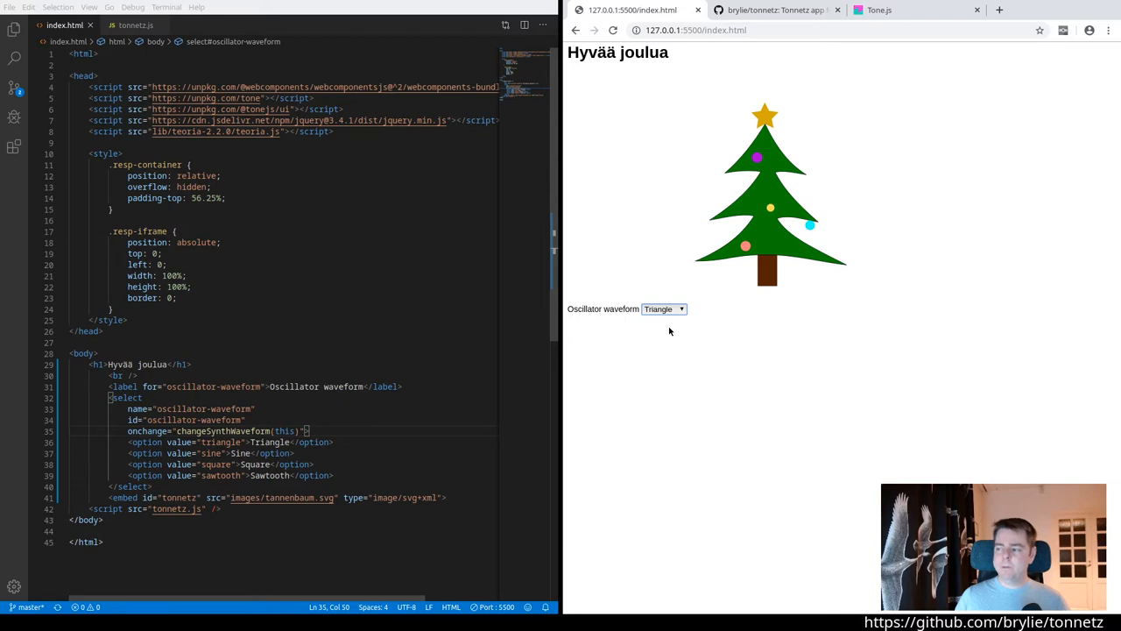
Cycle the oscillator waveform through Sine and Square to Sawtooth, playing the cyan ornament
left_click(664, 308)
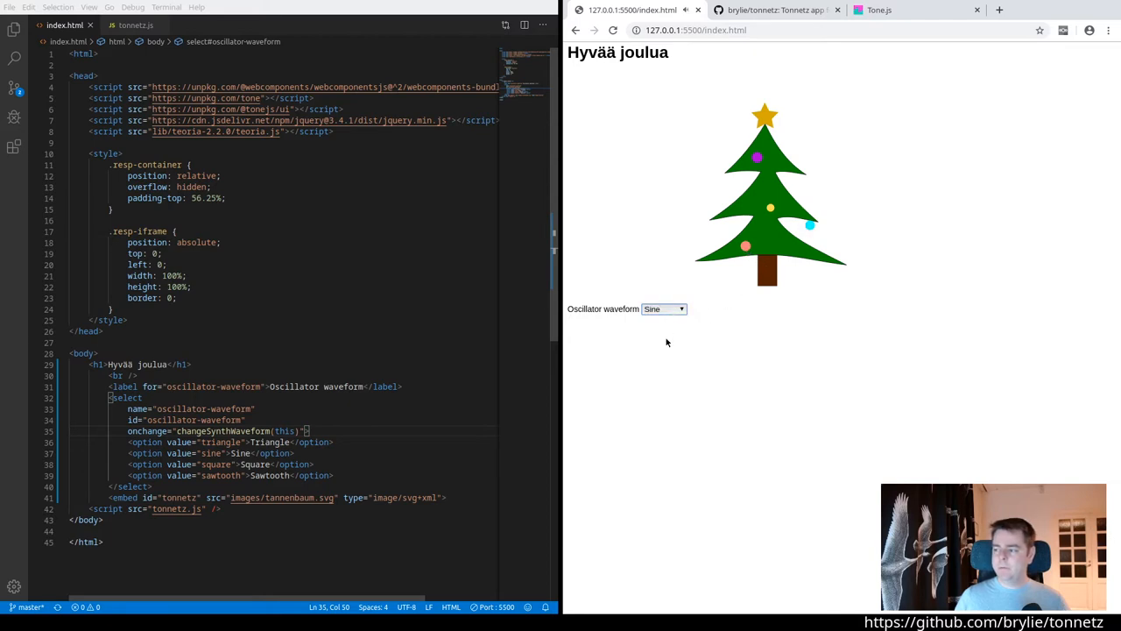
left_click(664, 308)
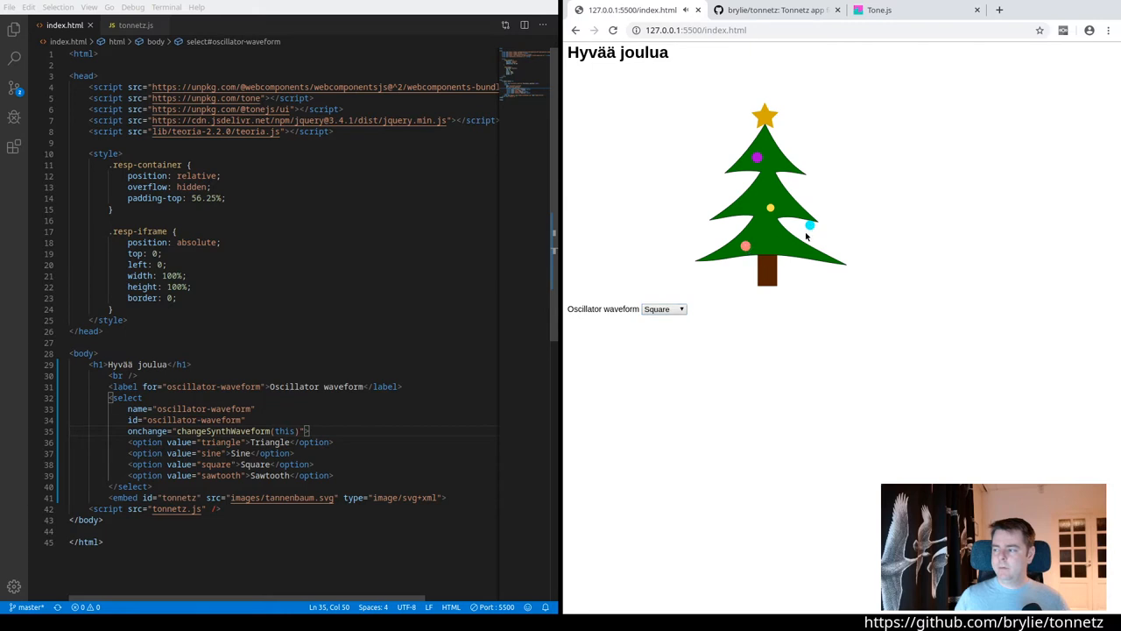
left_click(664, 308)
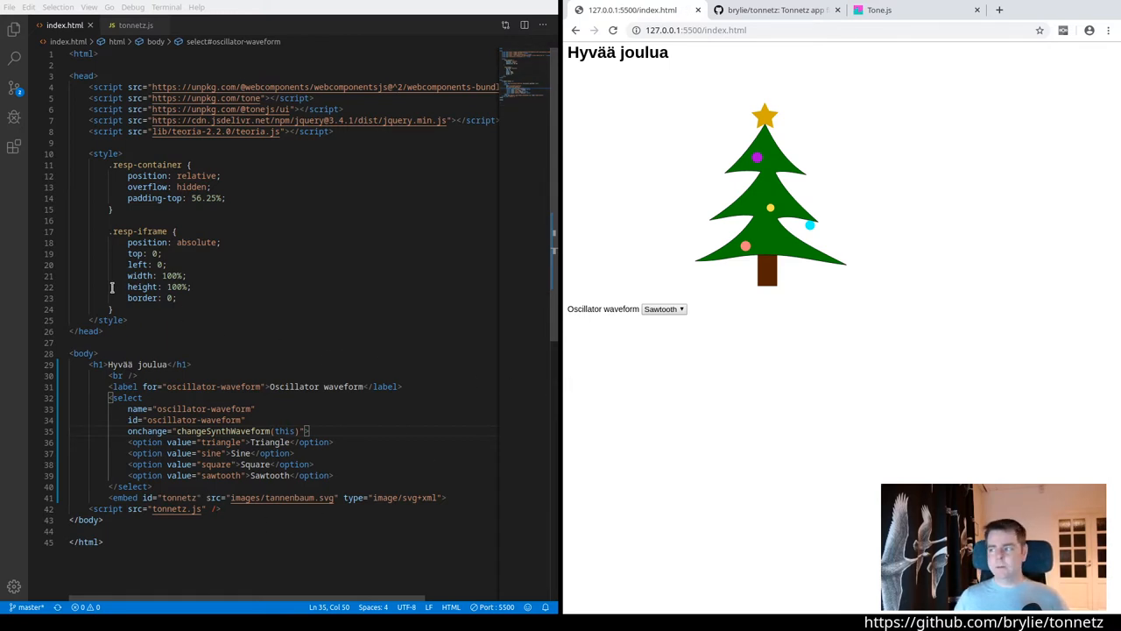
mouse_move(800, 185)
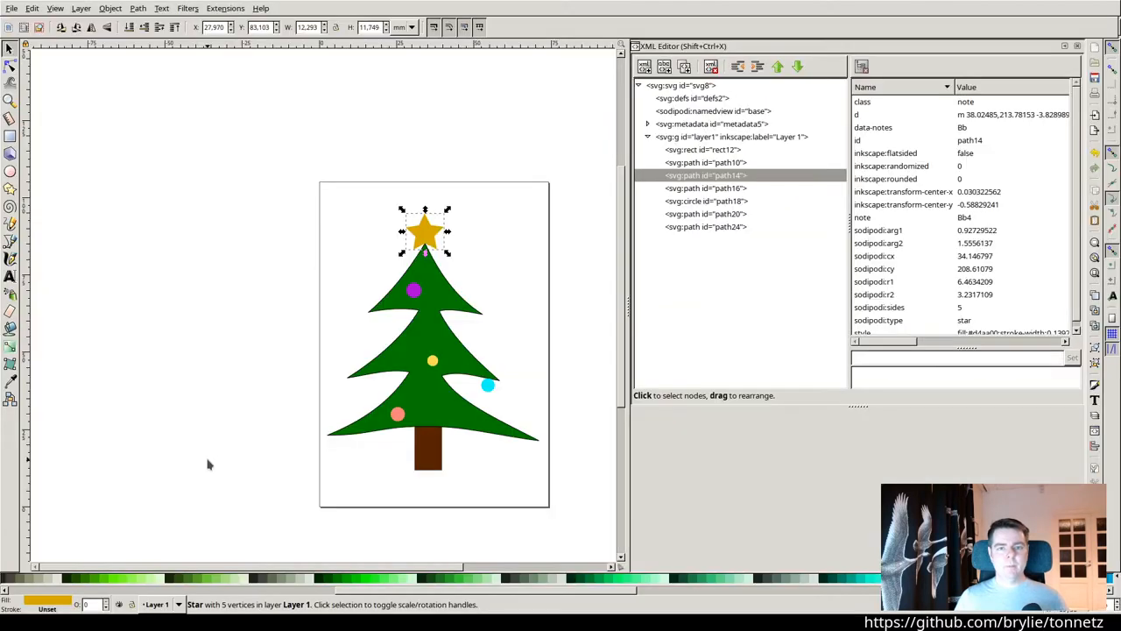
mouse_move(285, 266)
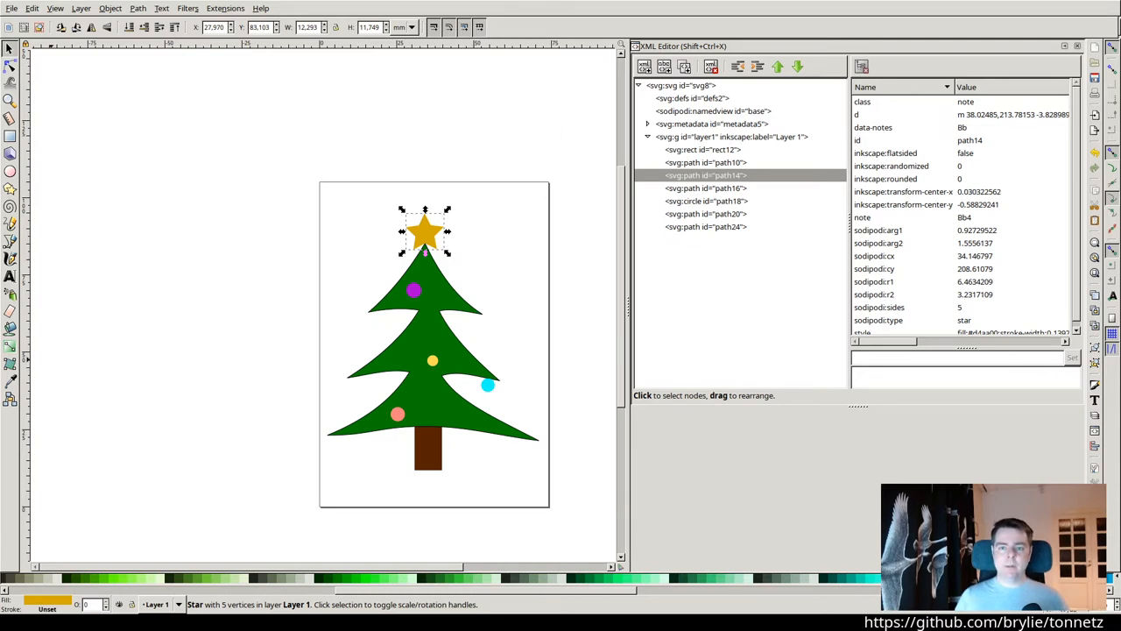
mouse_move(272, 298)
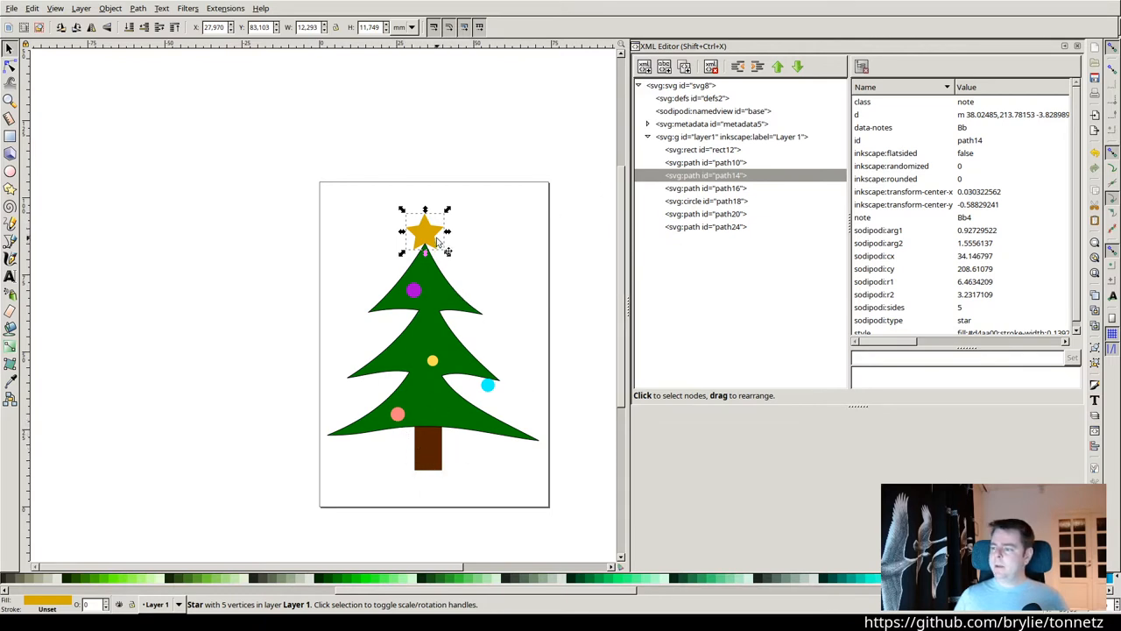
Check the star's class and data-notes (Bb), then the yellow ornament's G note
left_click(862, 101)
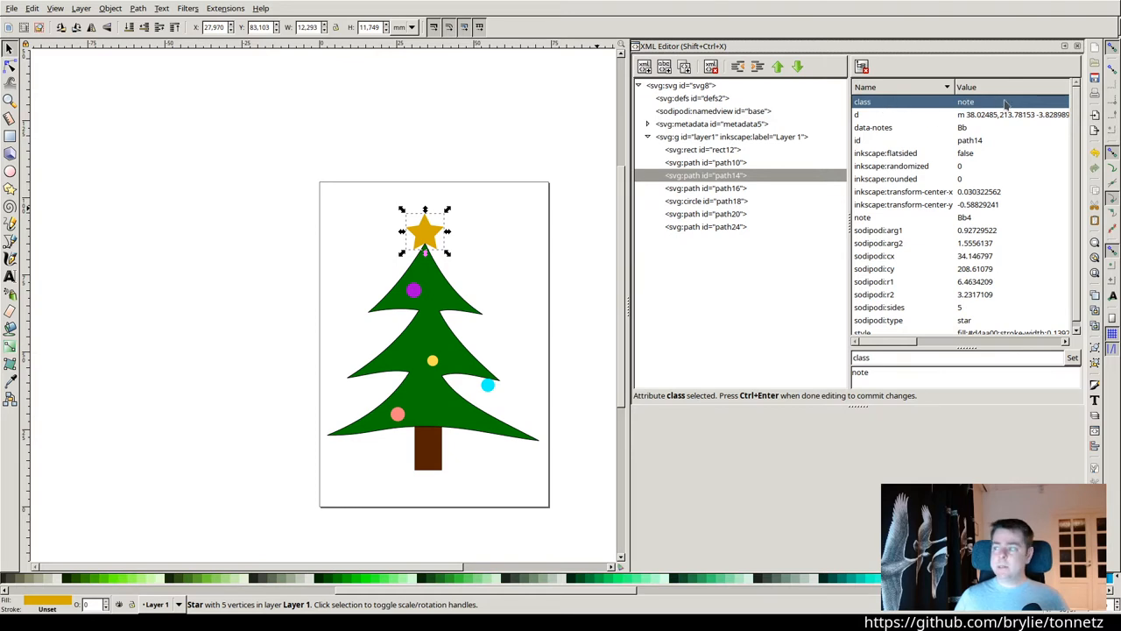
mouse_move(929, 134)
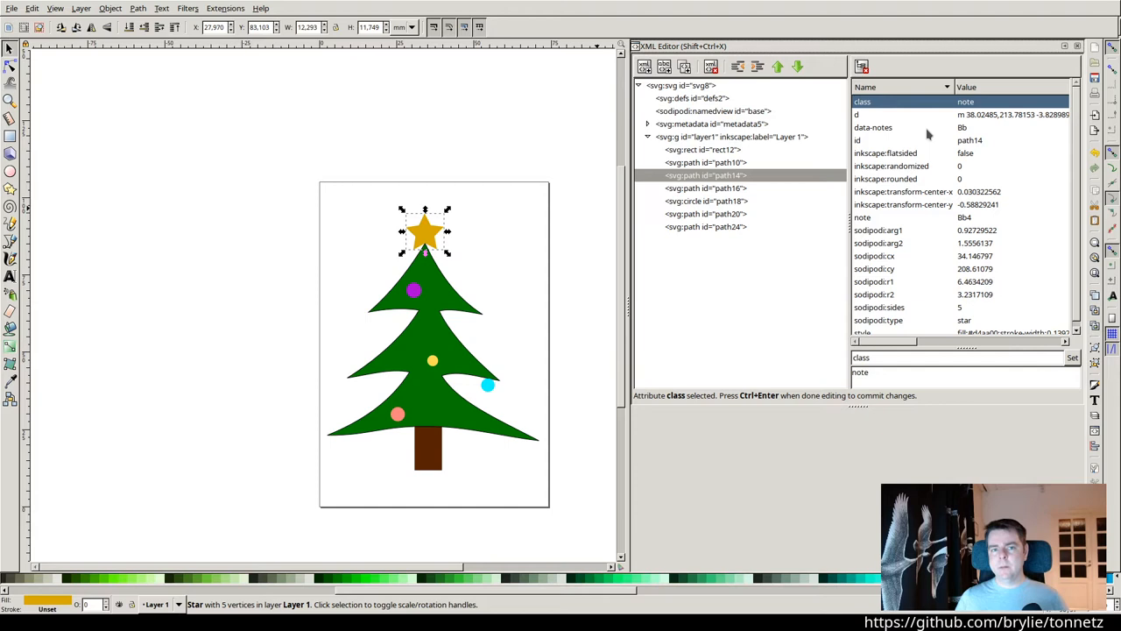
left_click(873, 127)
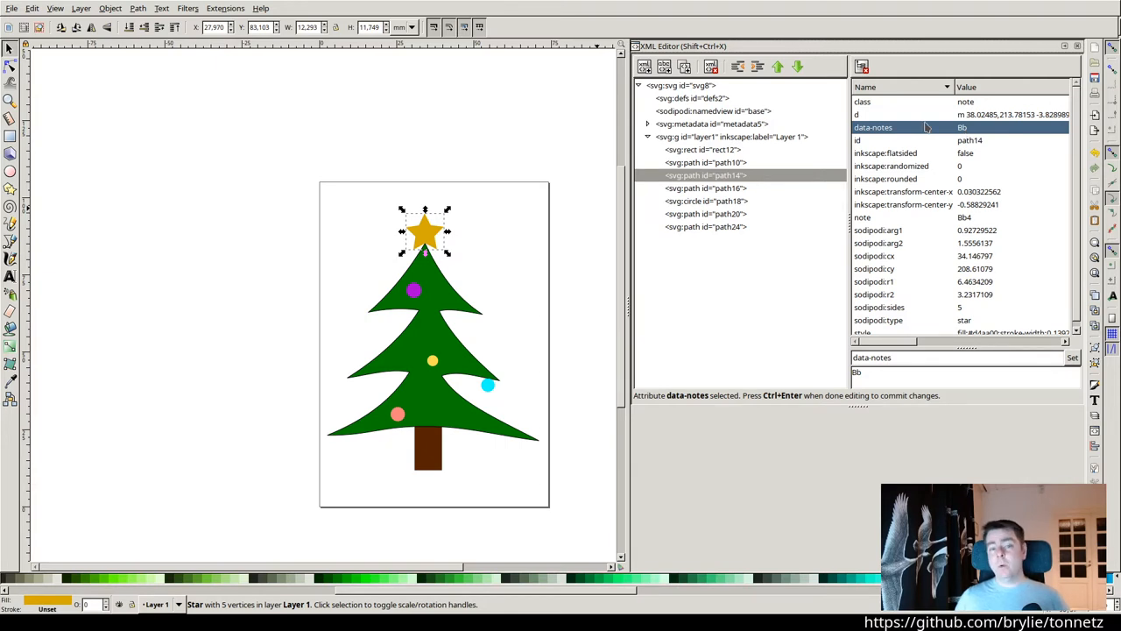
mouse_move(885, 140)
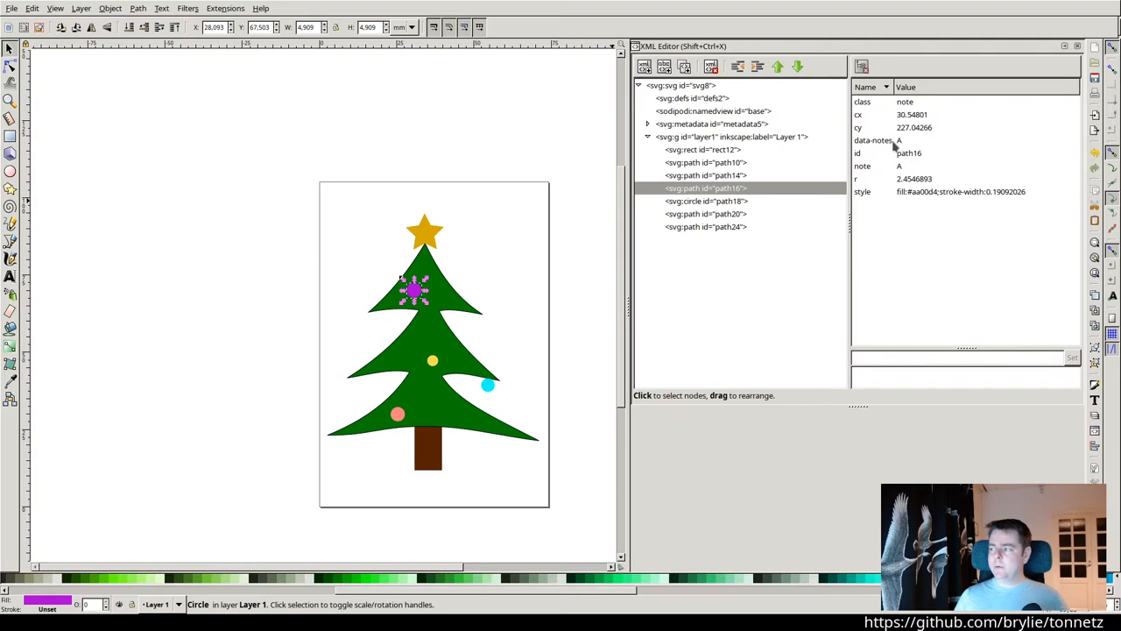
left_click(705, 226)
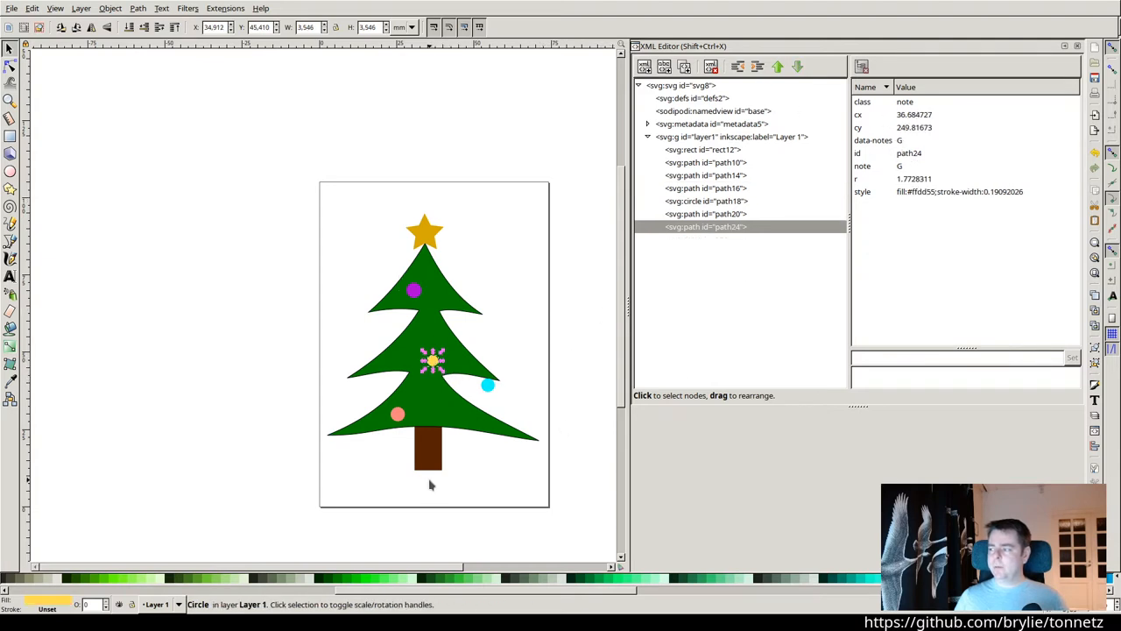
left_click(429, 447)
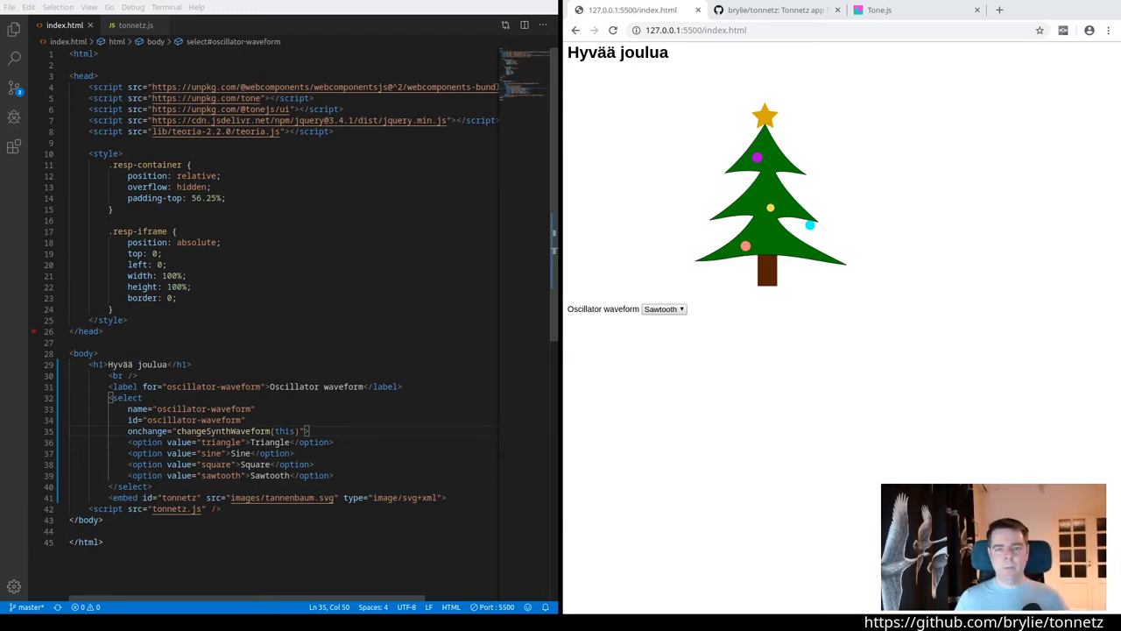
left_click(774, 10)
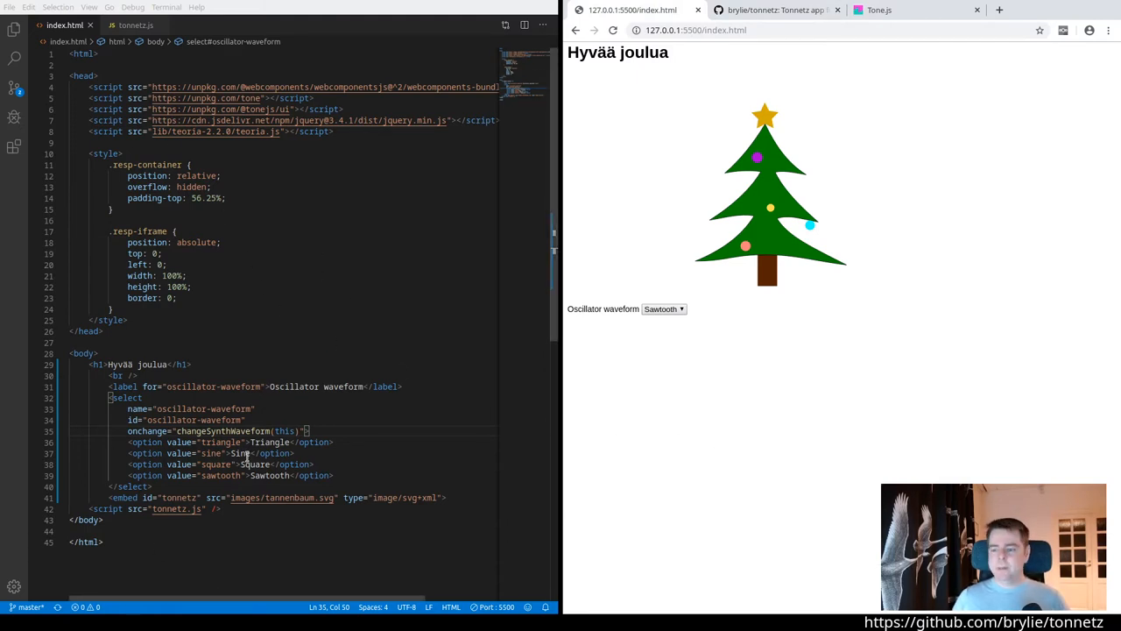
double_click(179, 509)
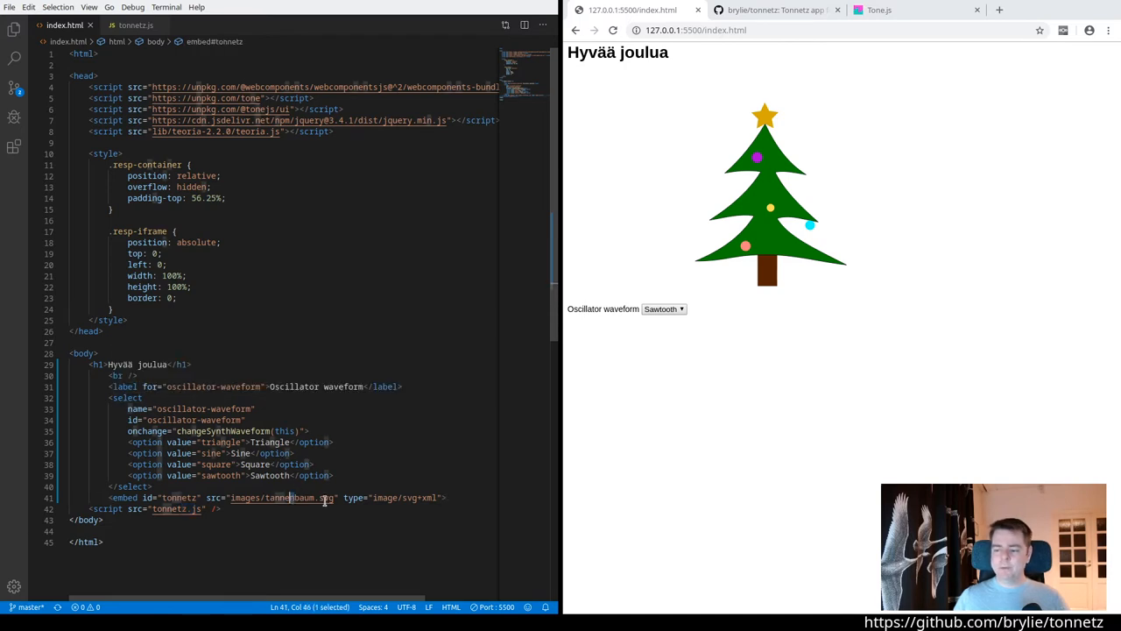
double_click(293, 497)
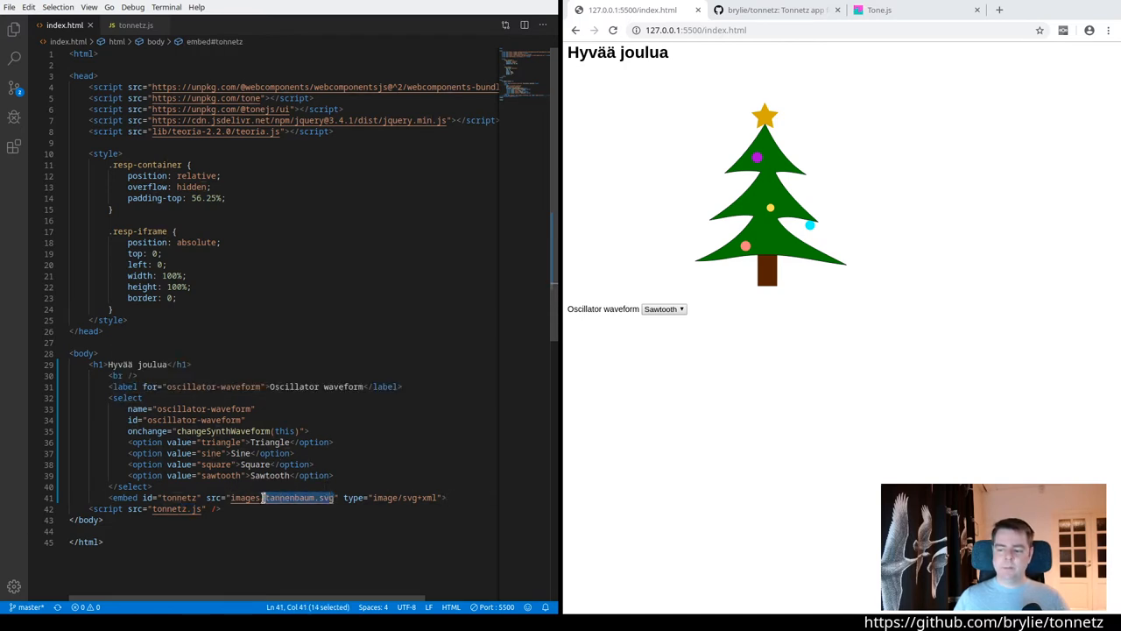
mouse_move(293, 498)
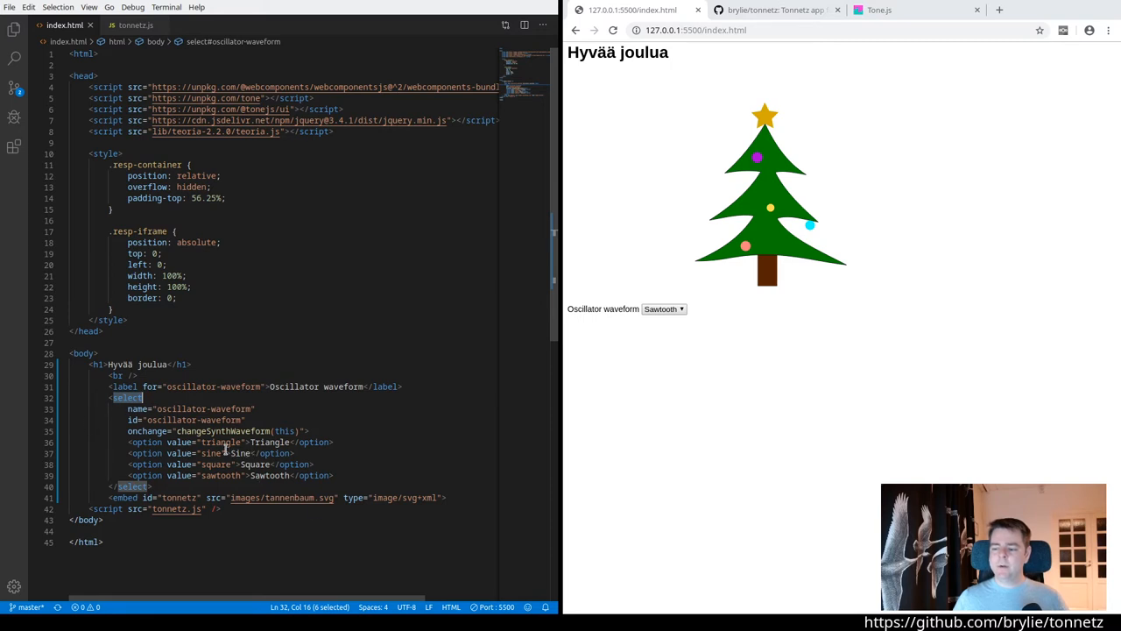
left_click(218, 475)
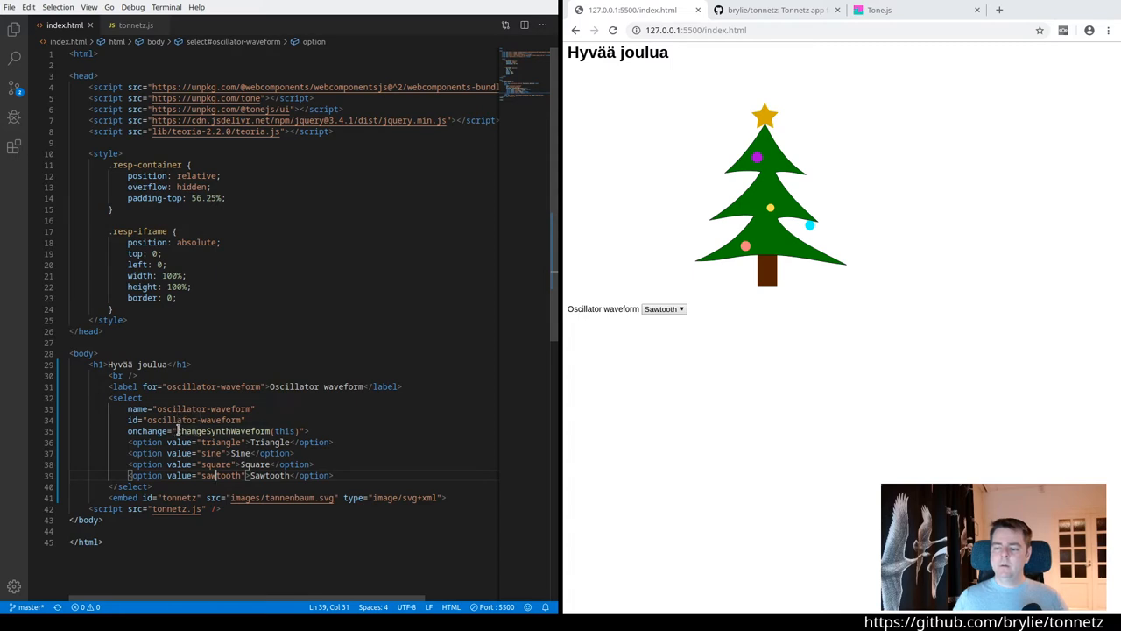
double_click(223, 430)
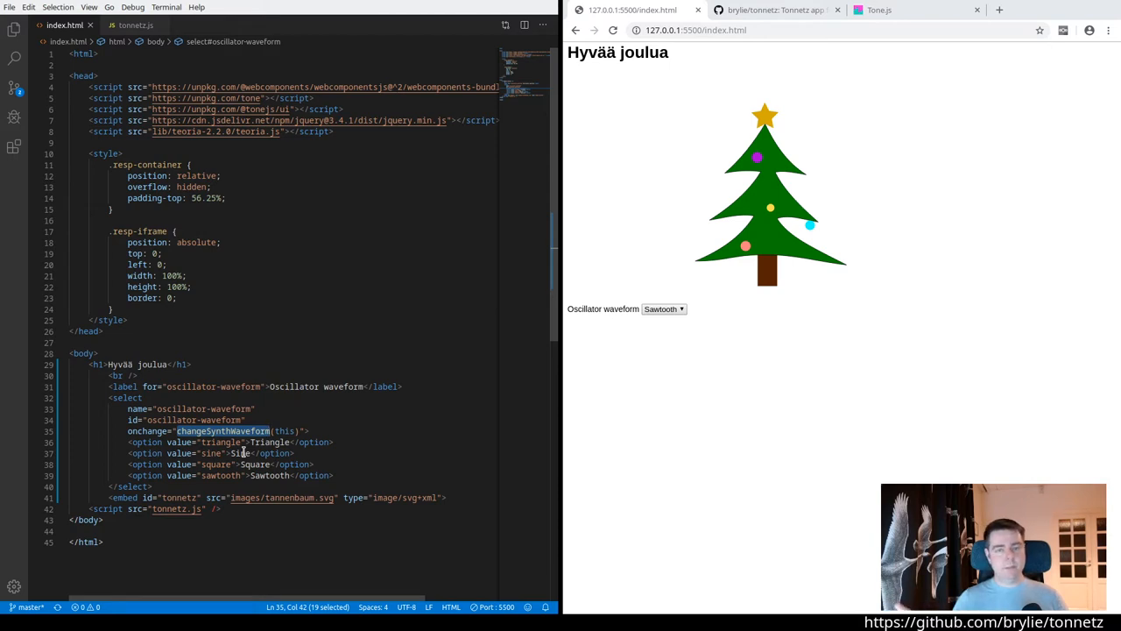
mouse_move(532, 465)
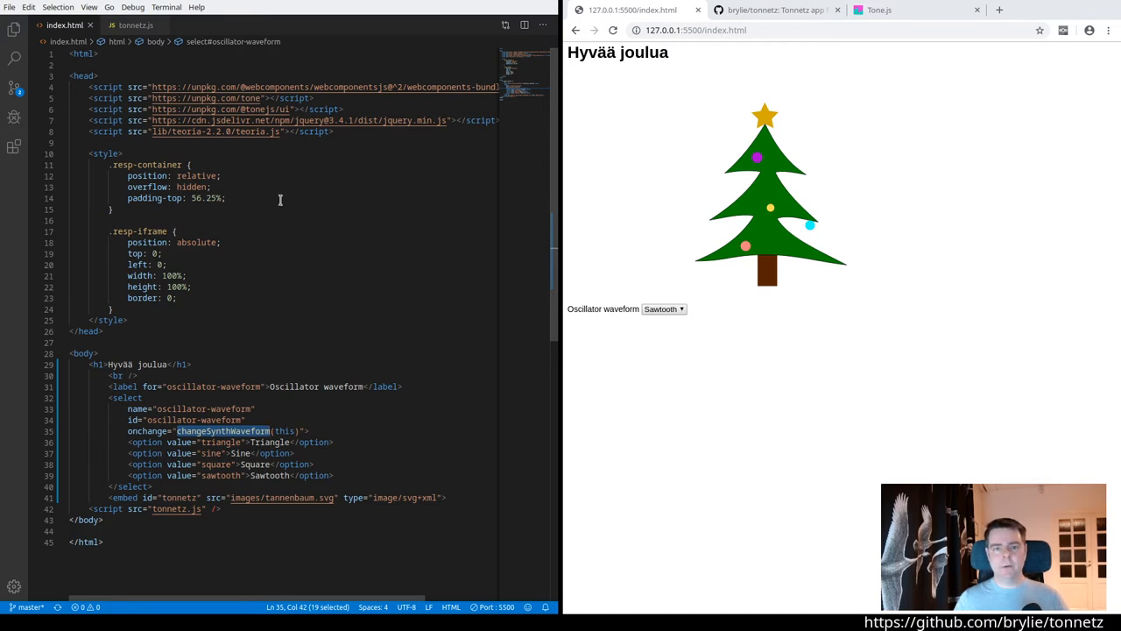
left_click(134, 25)
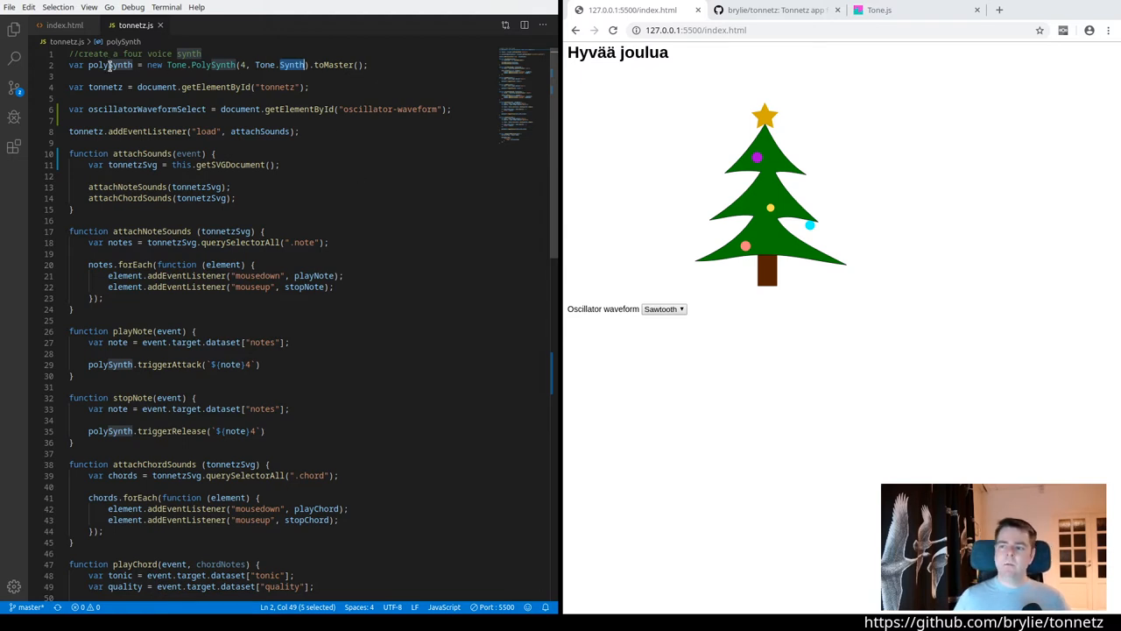
Scroll the Tone.js class list through instruments, effects and components, then return to the demo tab
left_click(879, 9)
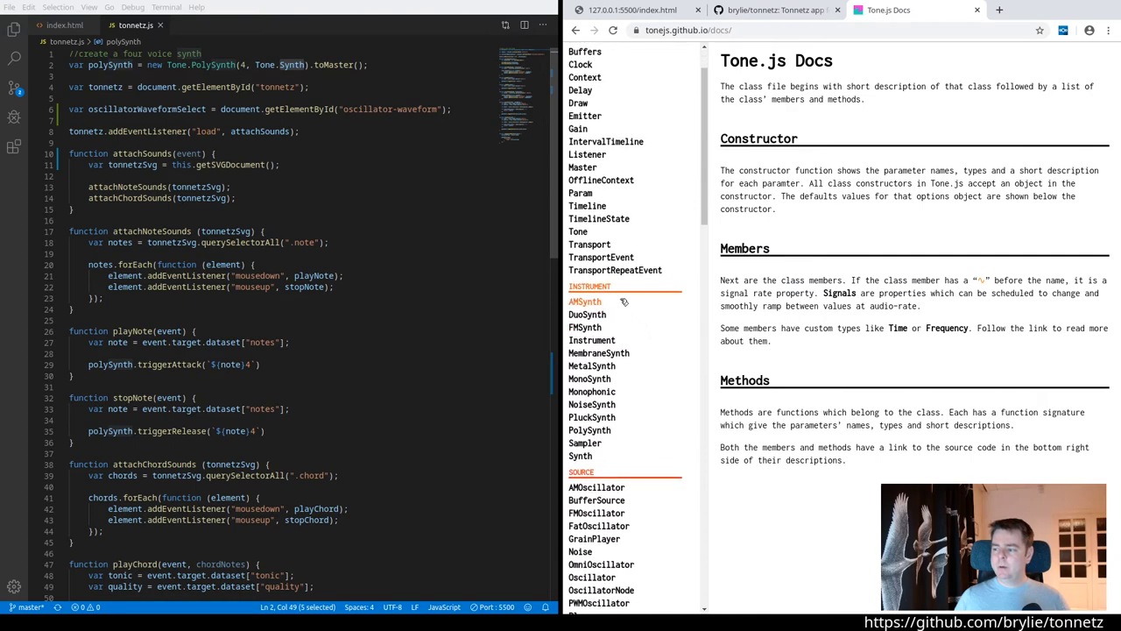
scroll("down", 3)
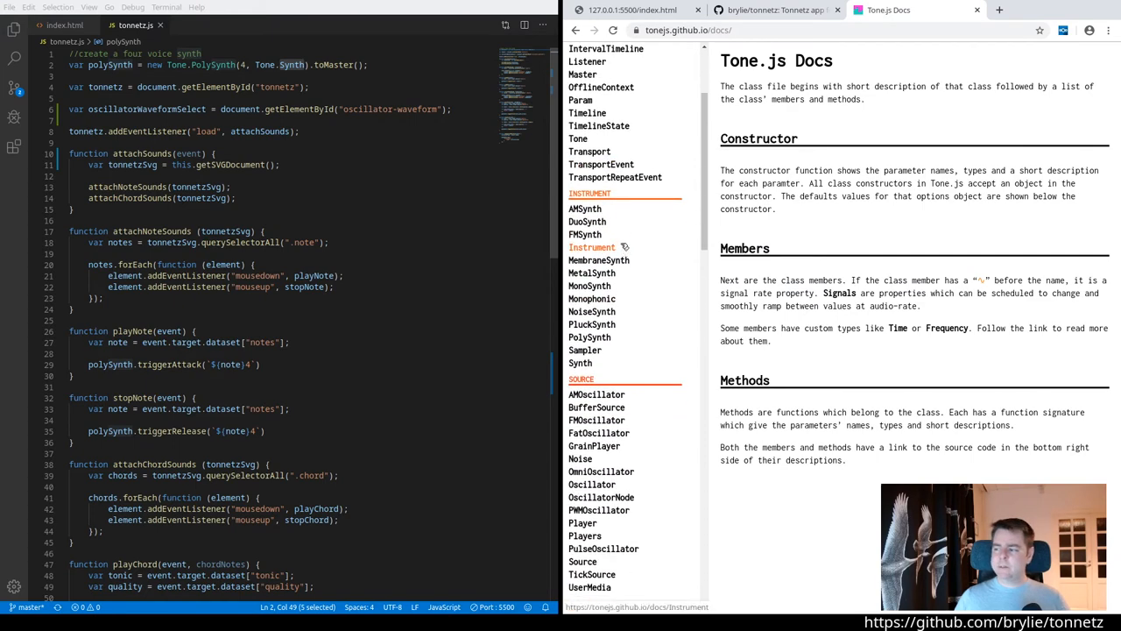
scroll("down", 3)
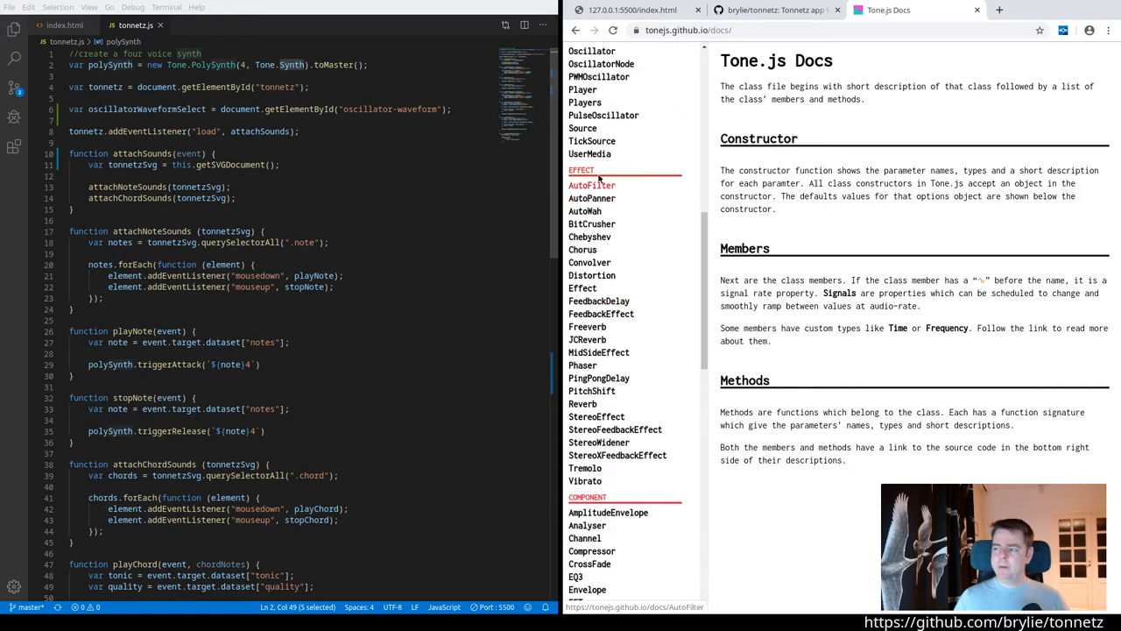
scroll("down", 3)
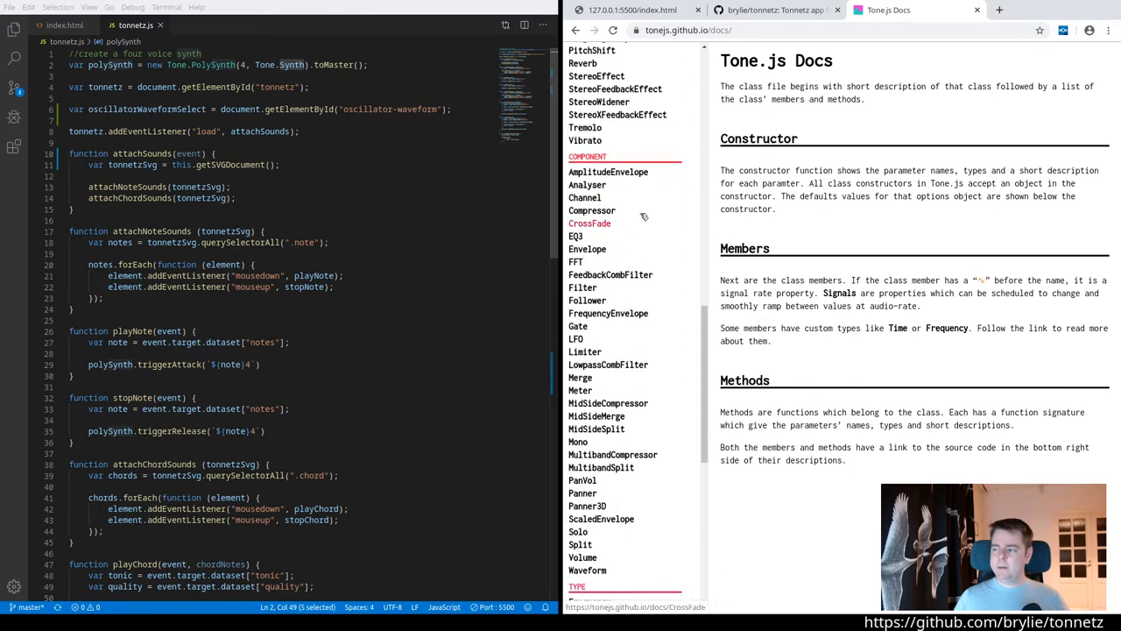
scroll("down", 3)
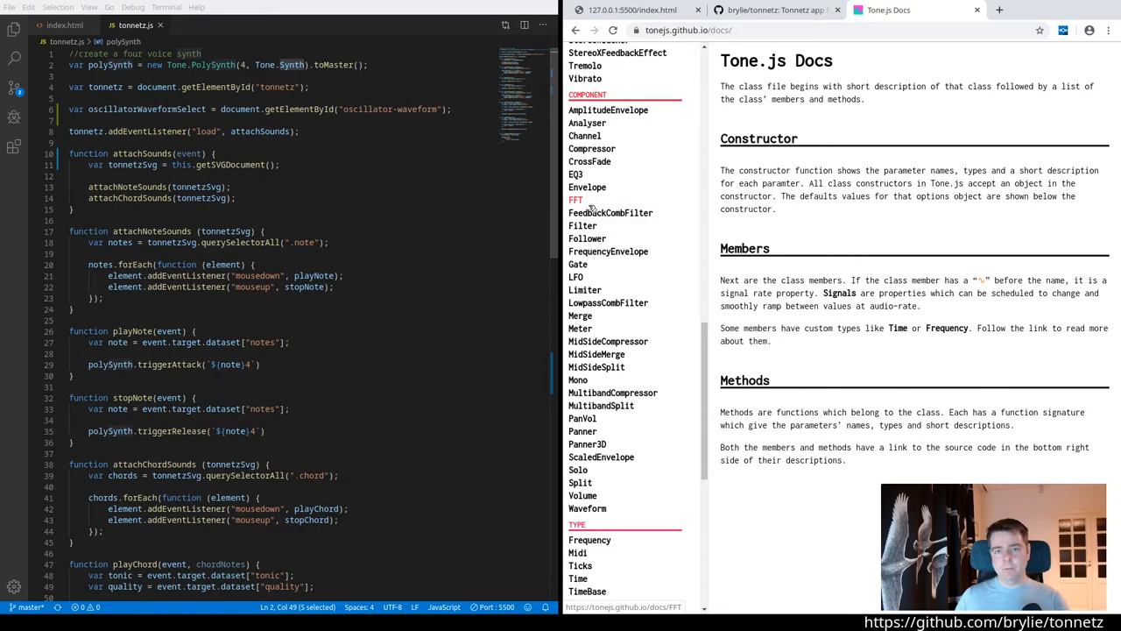
scroll("down", 3)
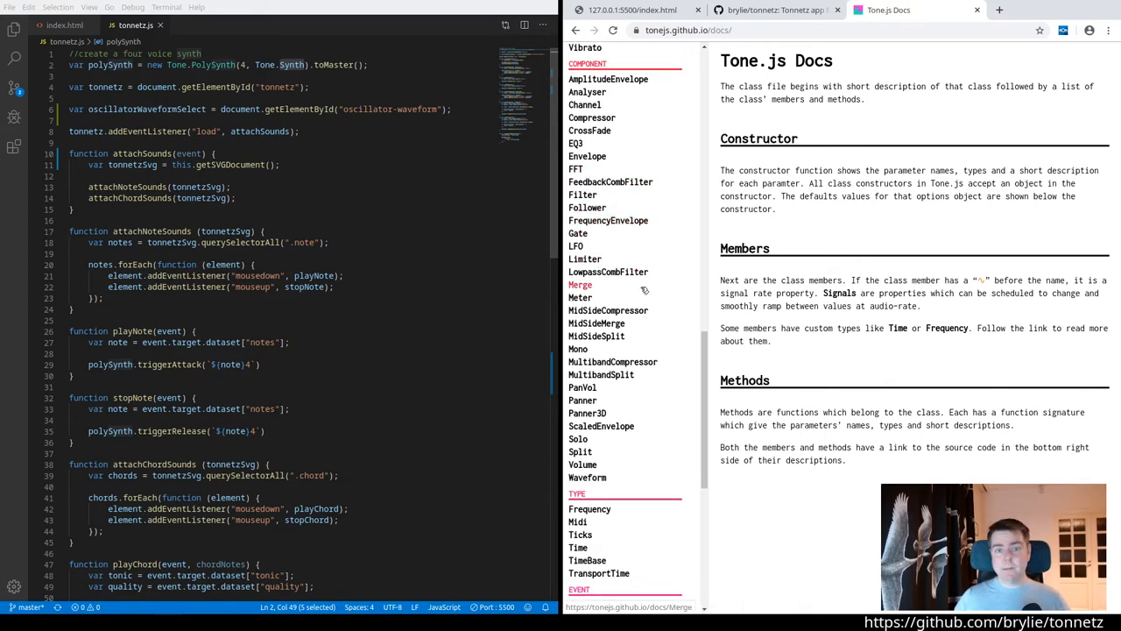
scroll("down", 3)
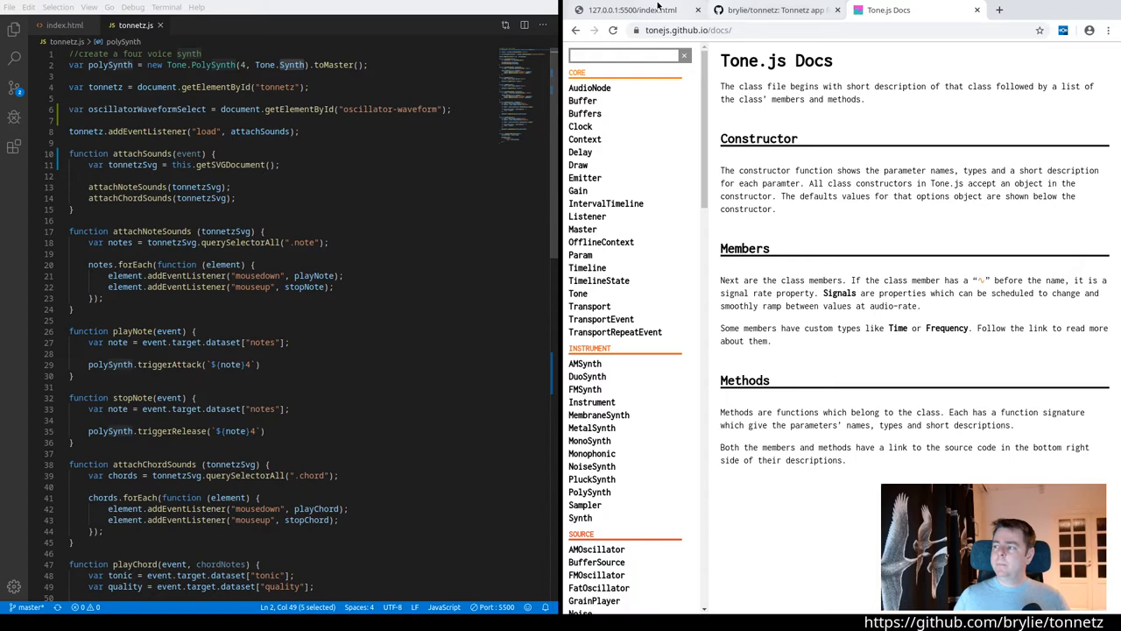
left_click(630, 10)
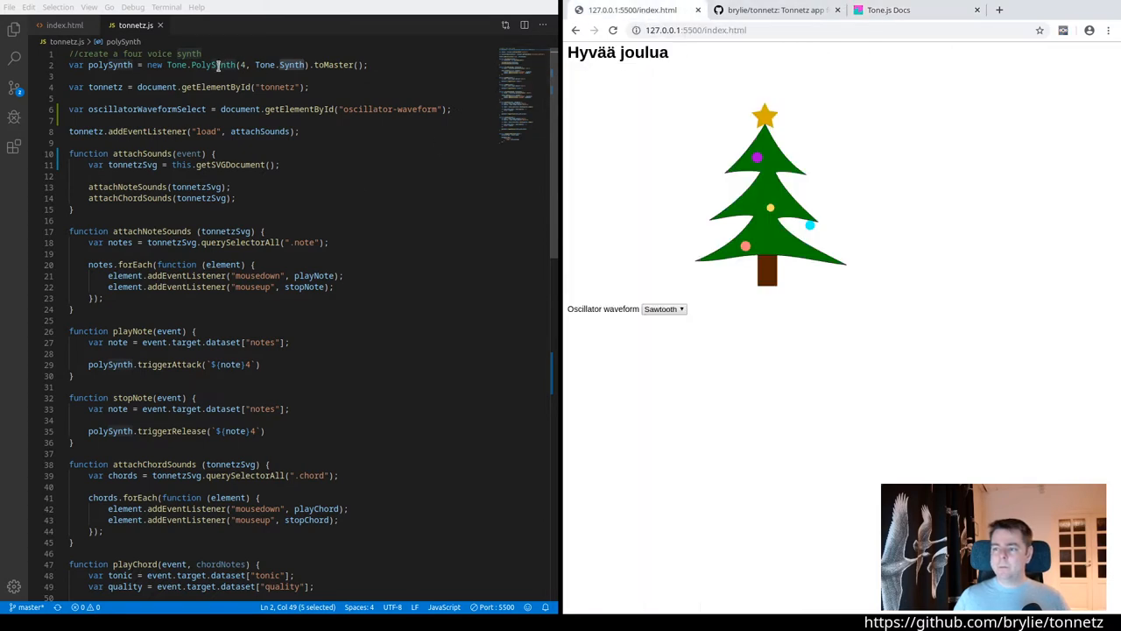
Highlight PolySynth in the synth creation line and compare it with the Tone.js docs
double_click(212, 65)
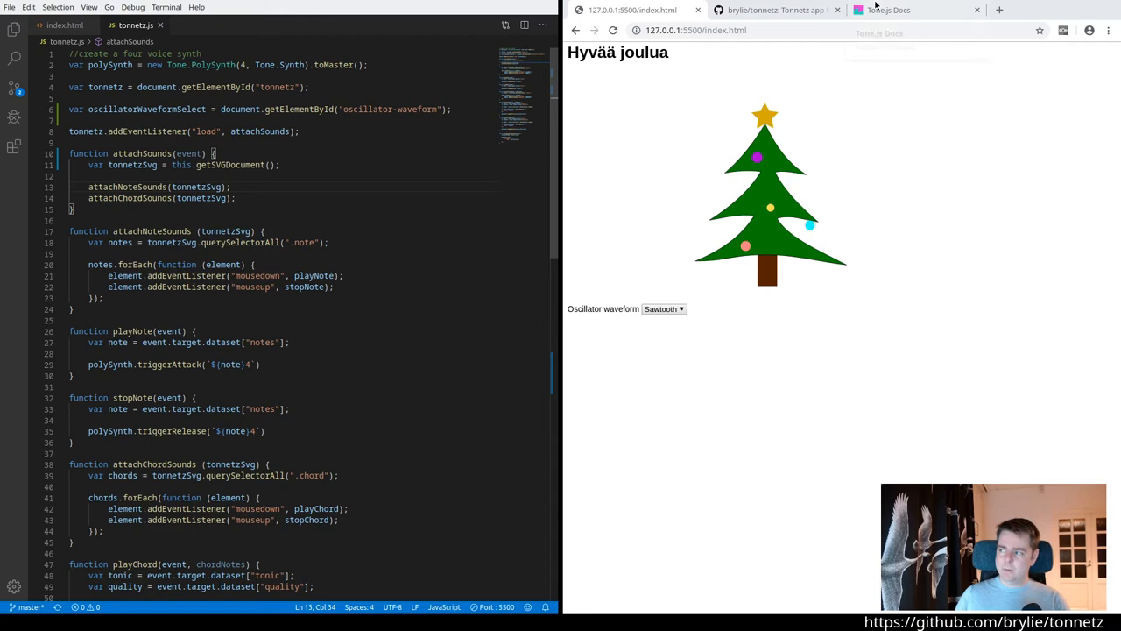
left_click(894, 9)
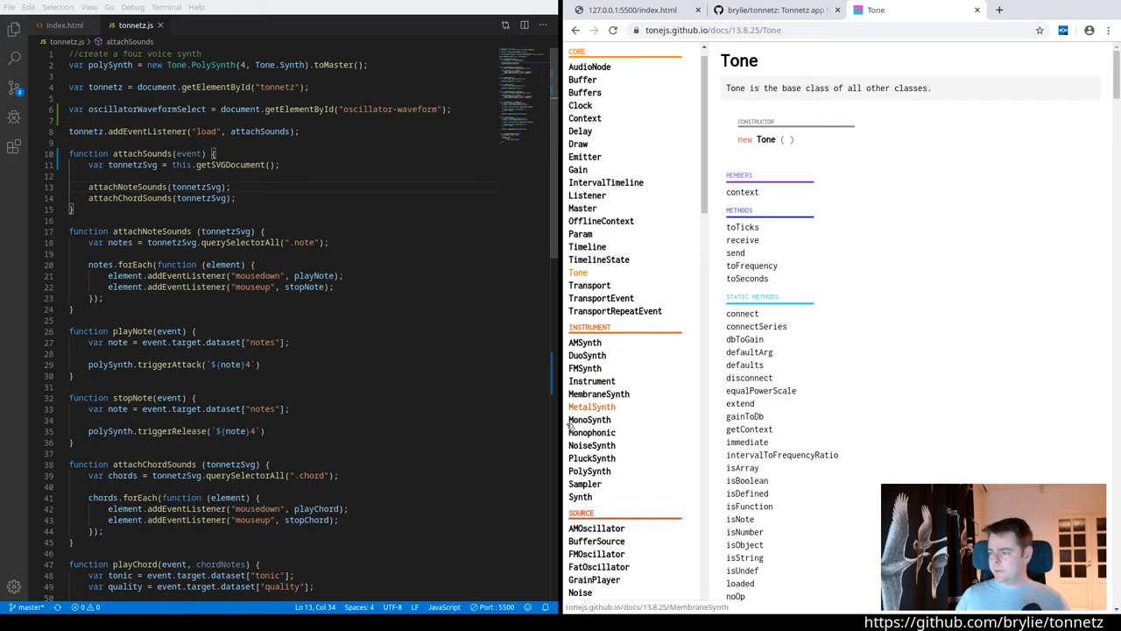
mouse_move(599, 260)
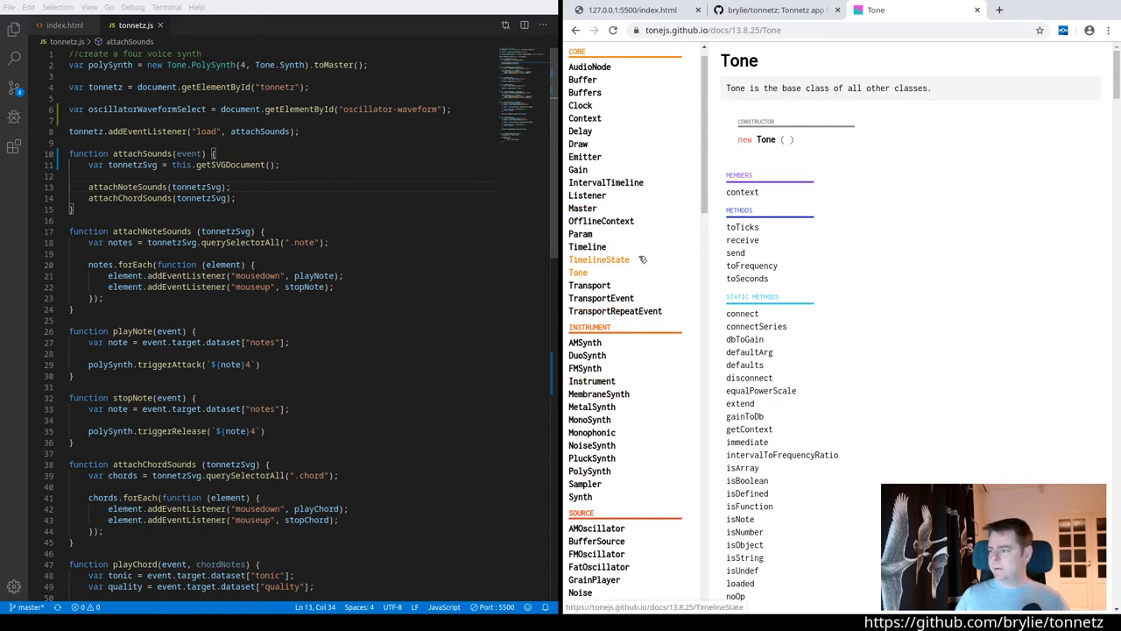
scroll("down", 3)
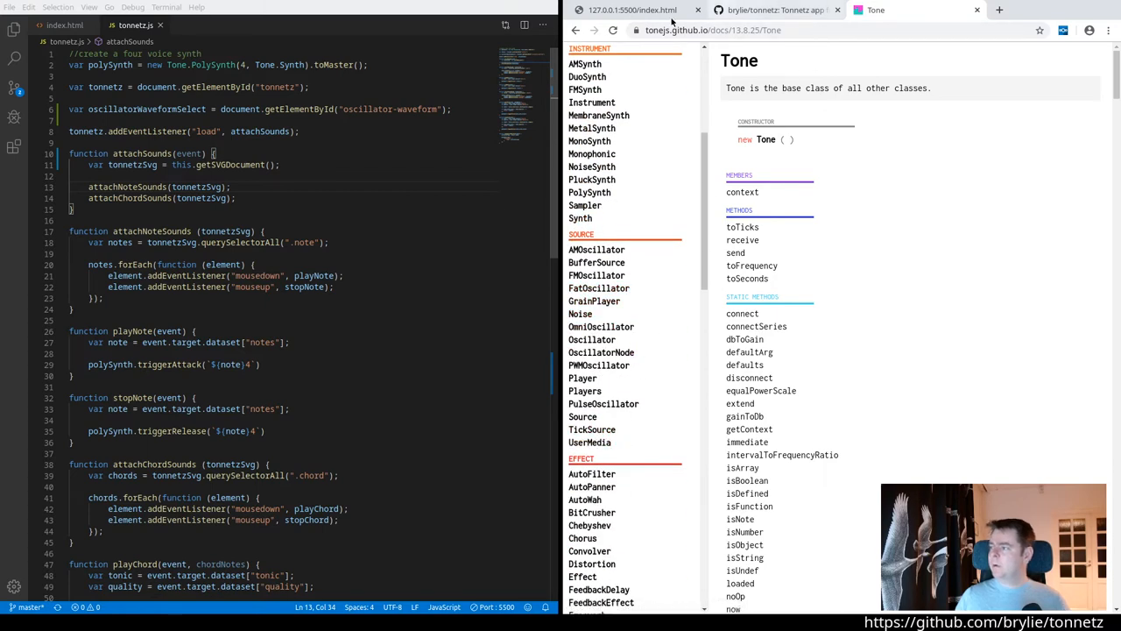
left_click(630, 10)
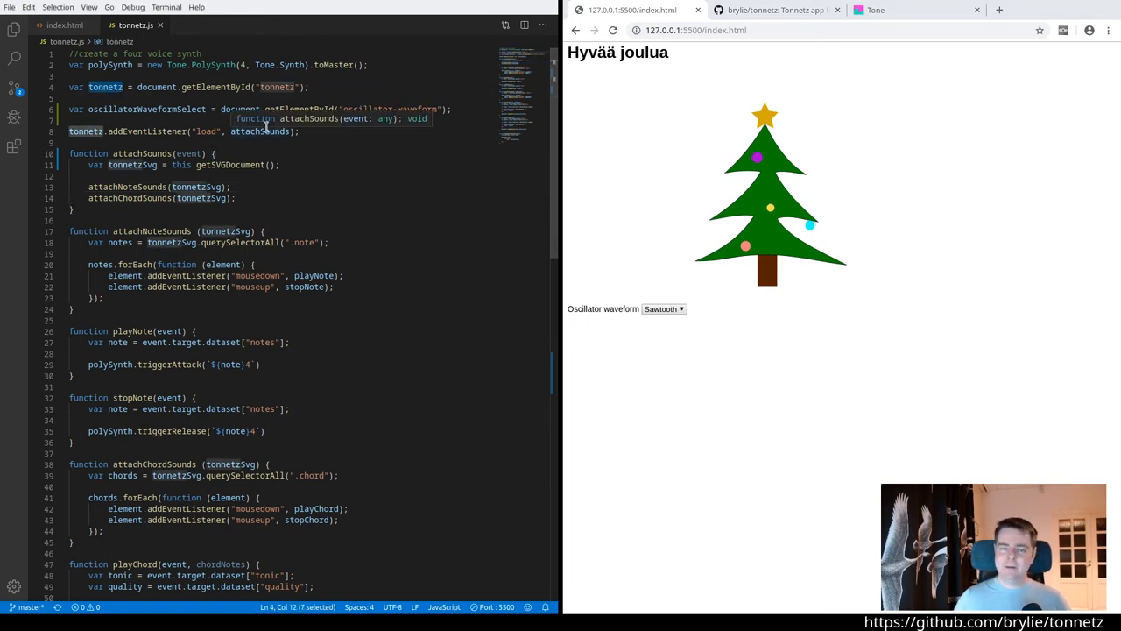
mouse_move(604, 187)
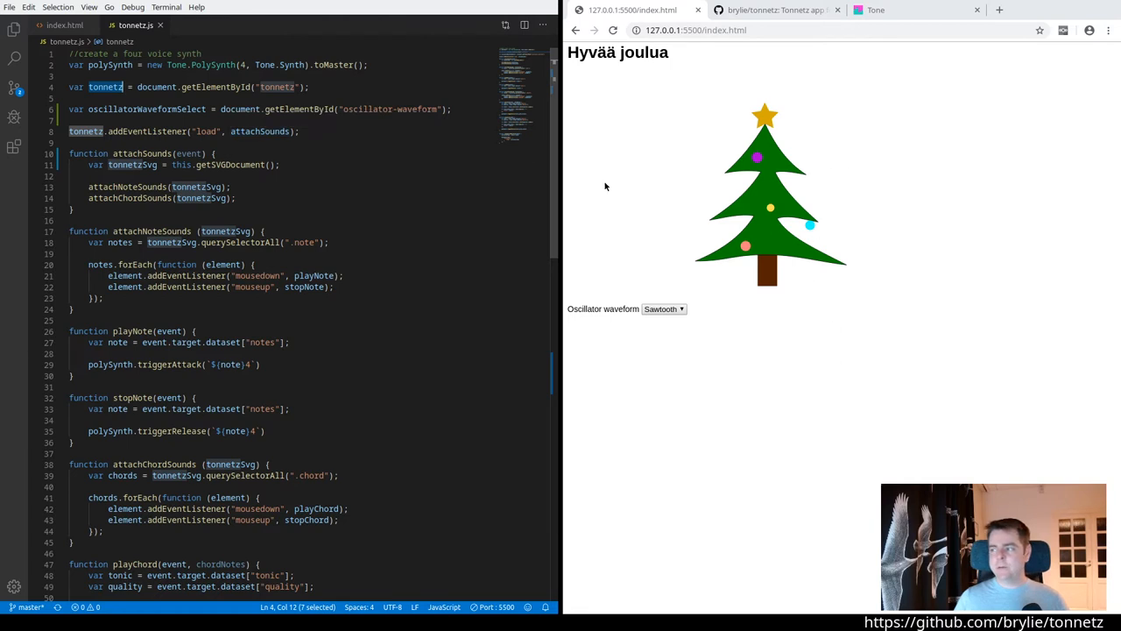
mouse_move(698, 169)
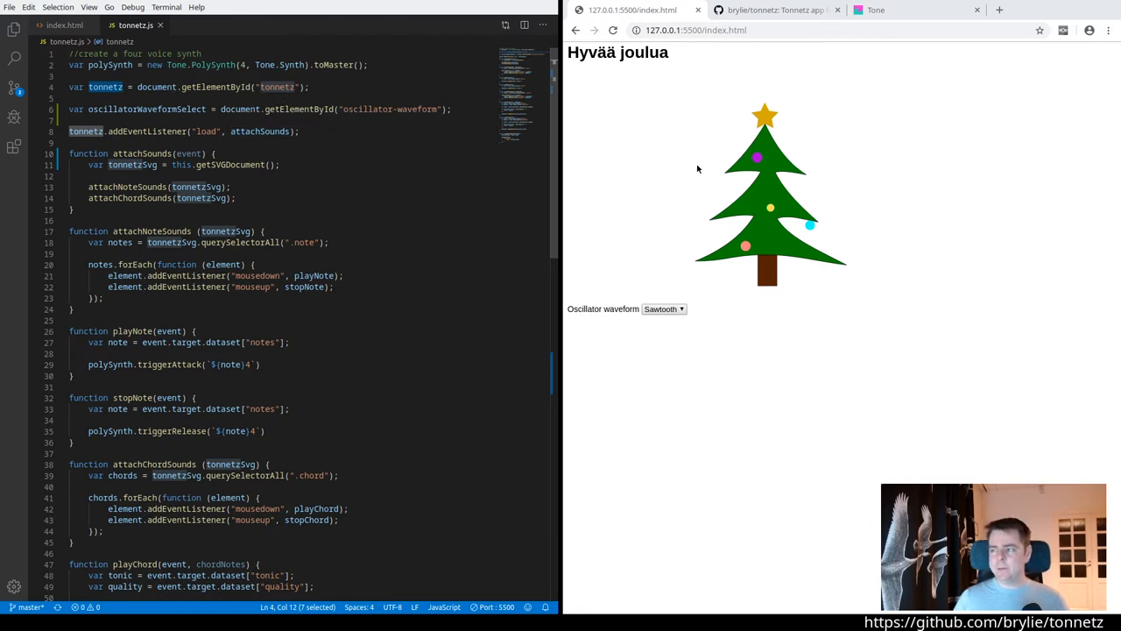
Review oscillatorWaveformSelect, the attachSounds definition and its getSVGDocument call, then view index.html
double_click(146, 109)
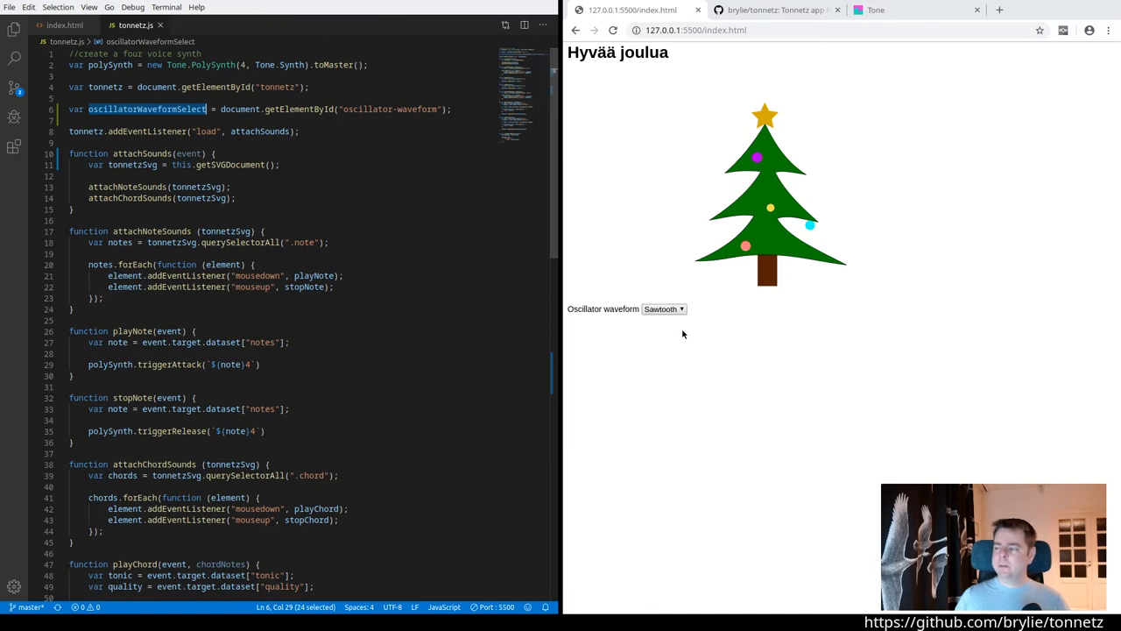
mouse_move(694, 321)
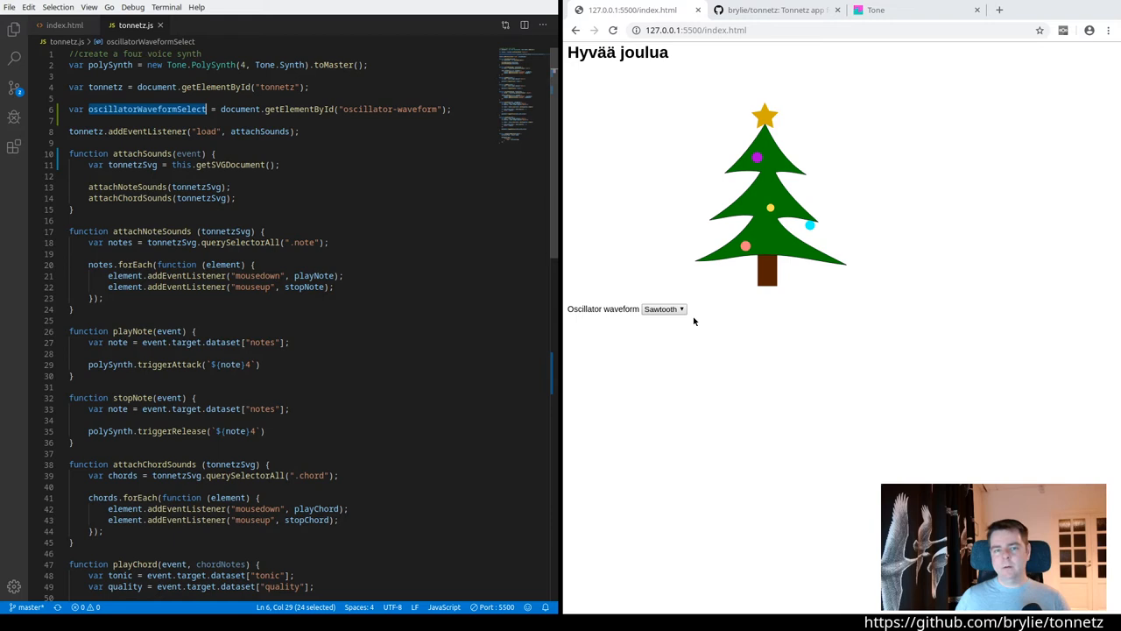
mouse_move(589, 212)
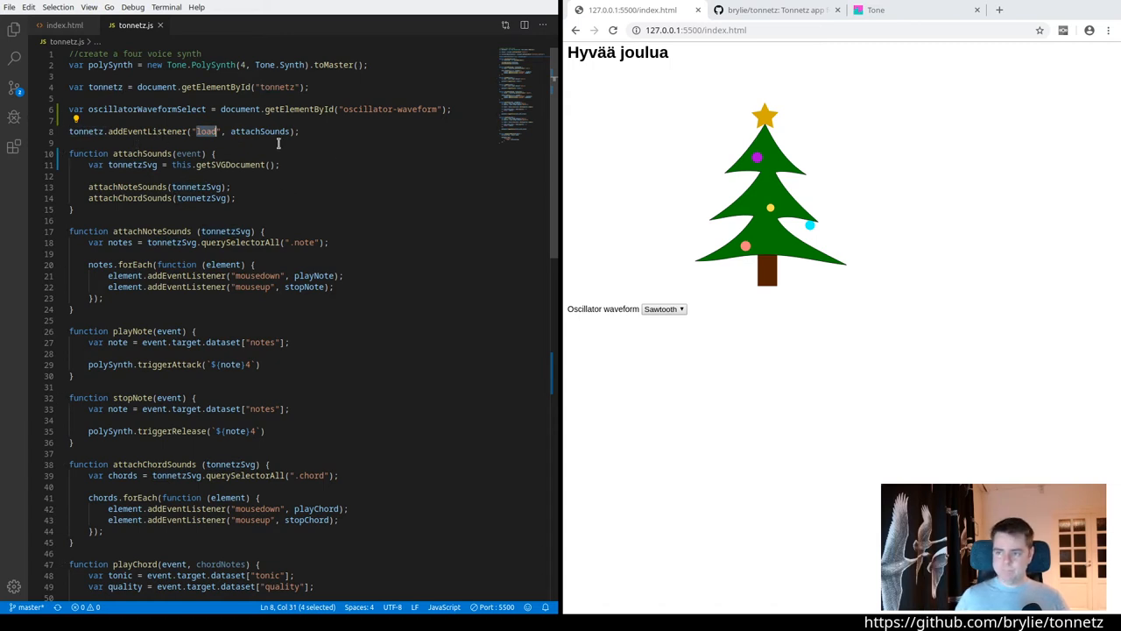
left_click(213, 154)
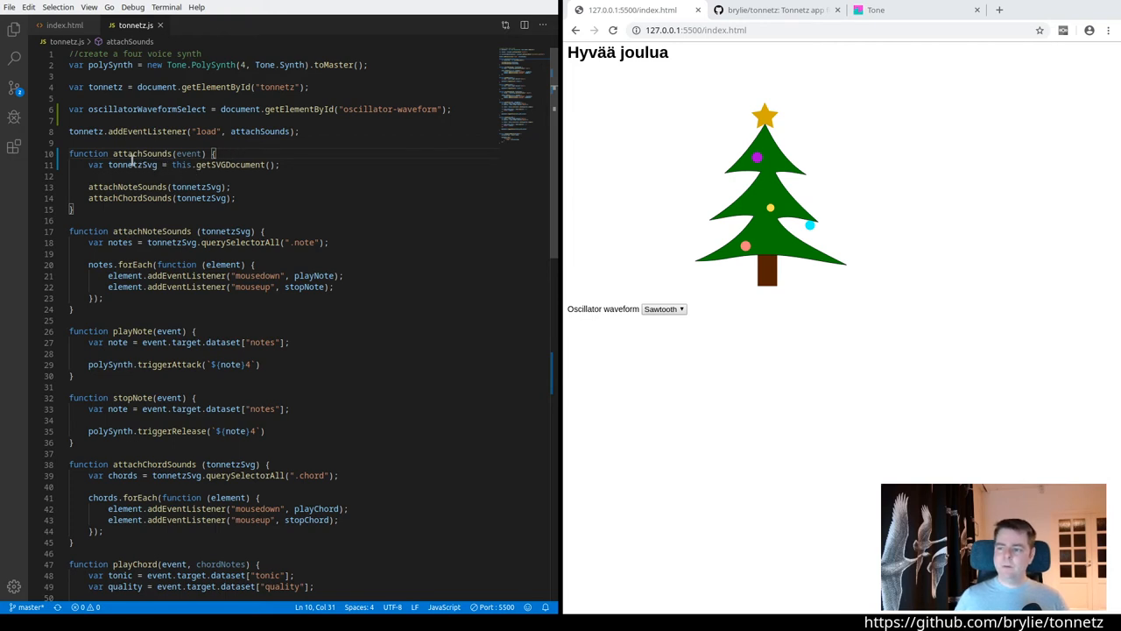
double_click(131, 165)
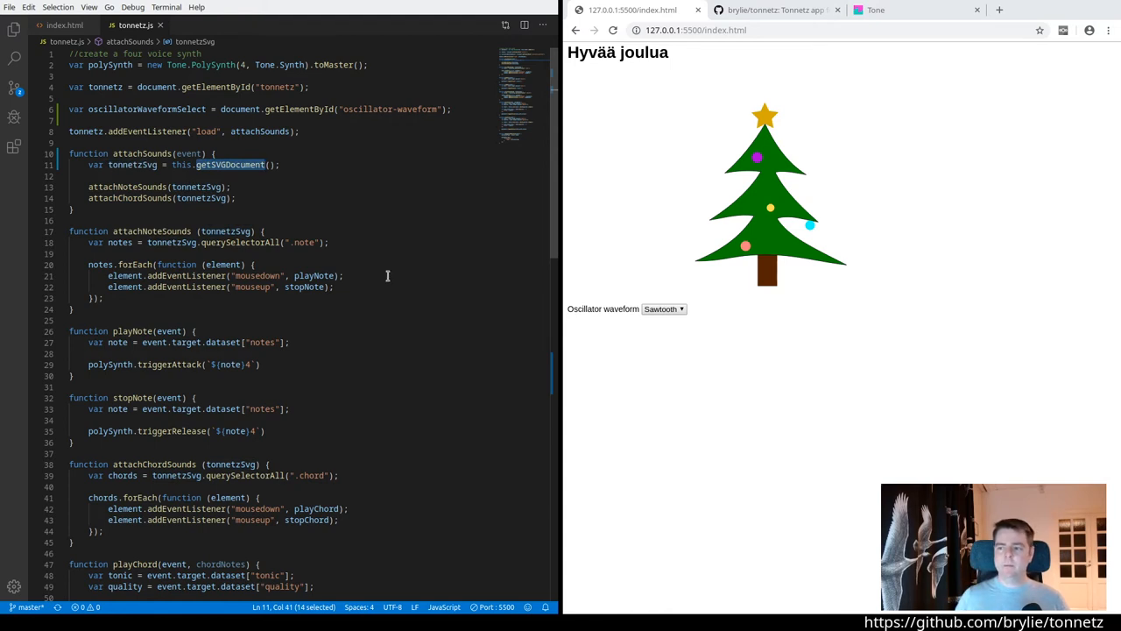
left_click(65, 24)
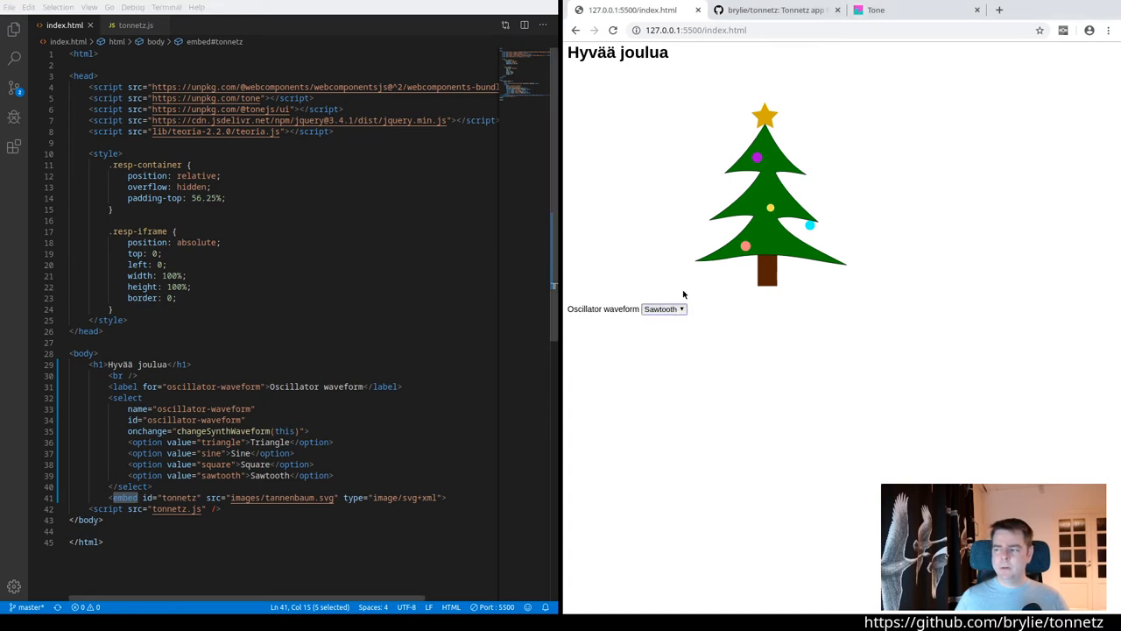
mouse_move(735, 349)
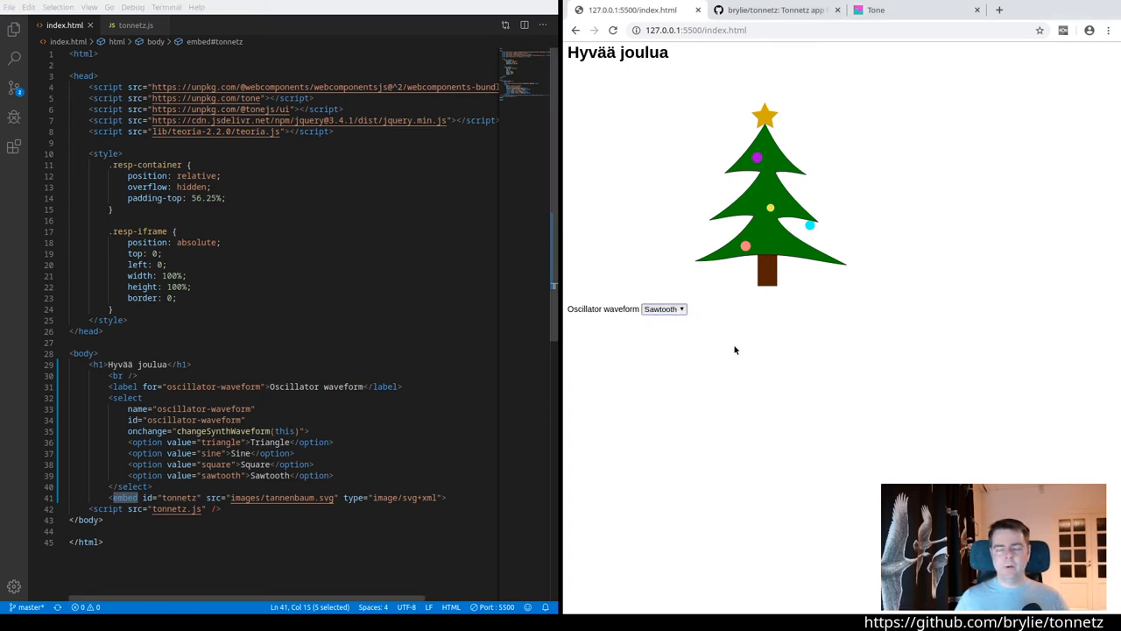
mouse_move(797, 359)
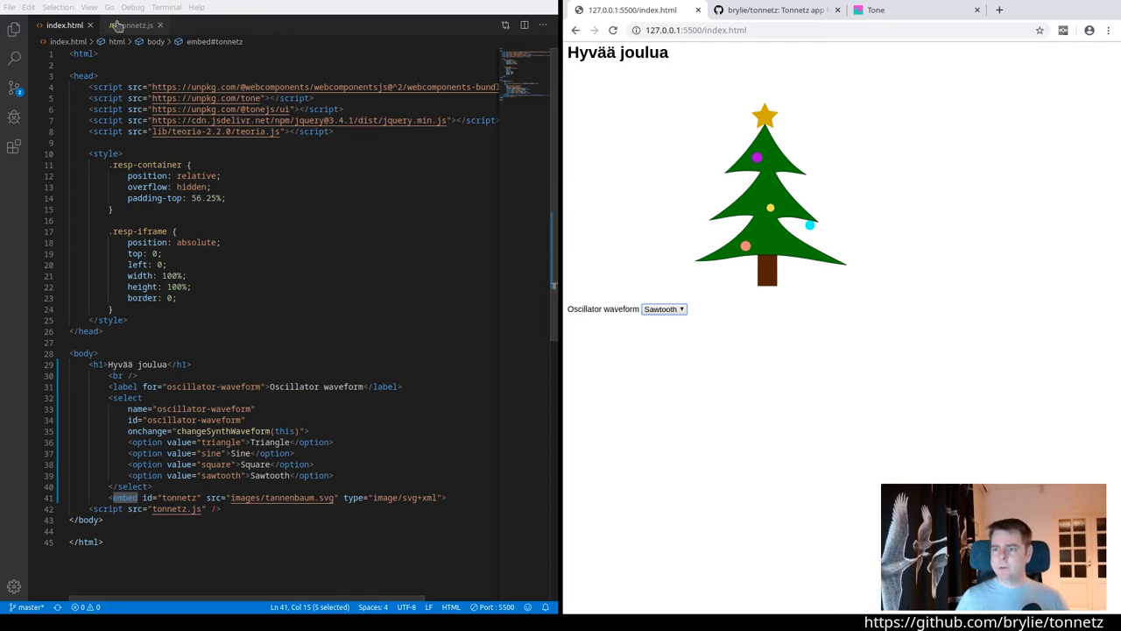
Return to the tonnetz.js tab to view the attachChordSounds call
left_click(132, 24)
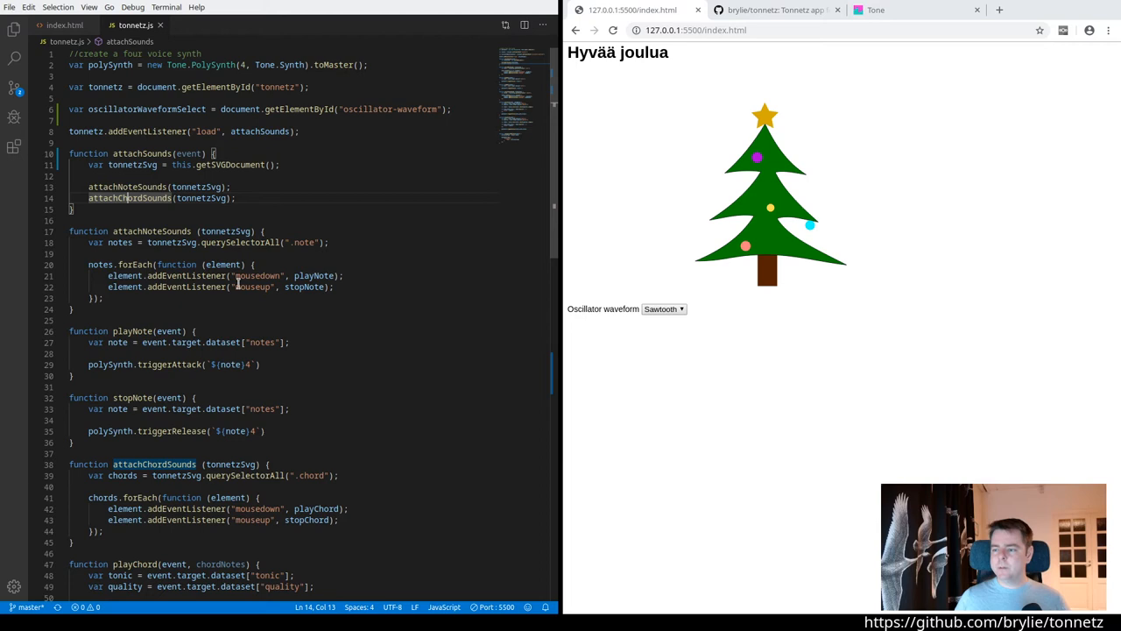
double_click(303, 243)
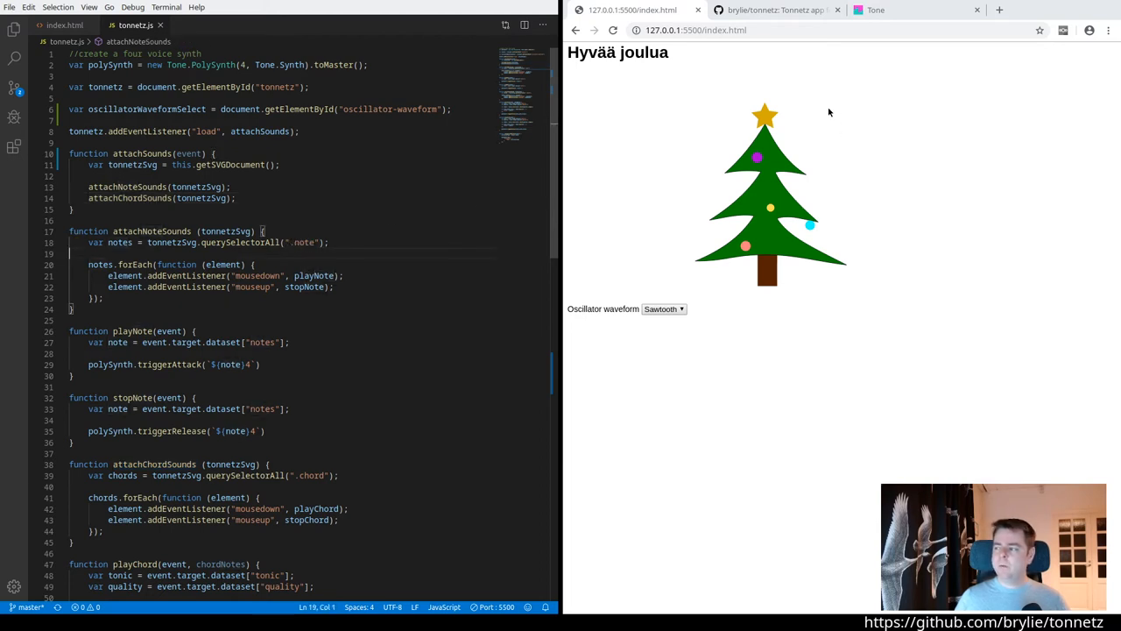
mouse_move(811, 229)
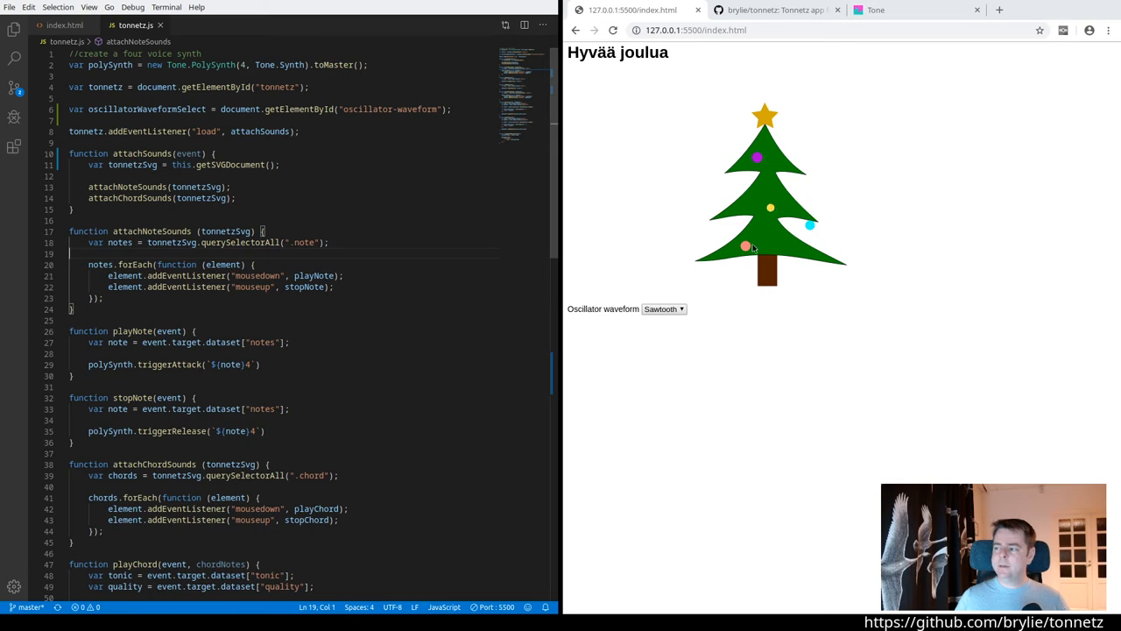
mouse_move(764, 216)
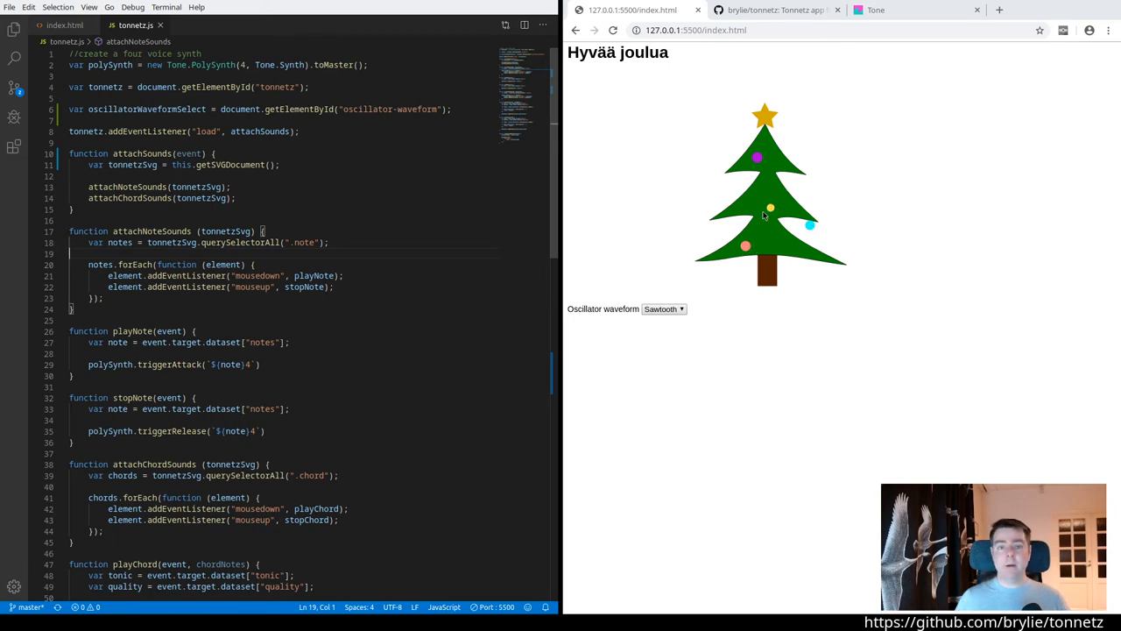
double_click(304, 243)
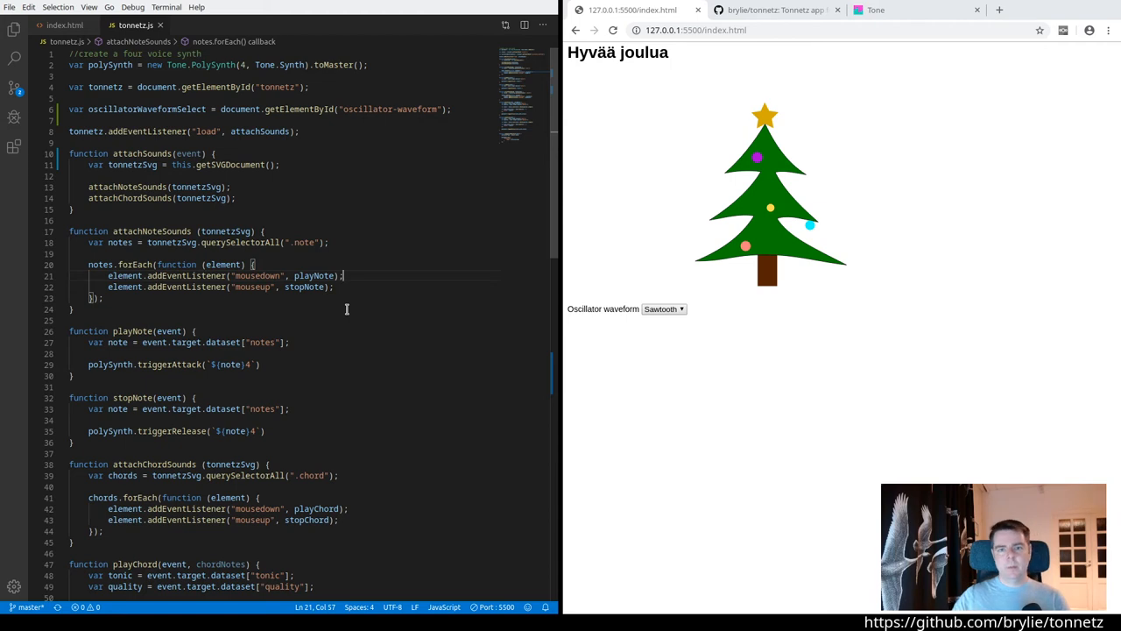
mouse_move(264, 318)
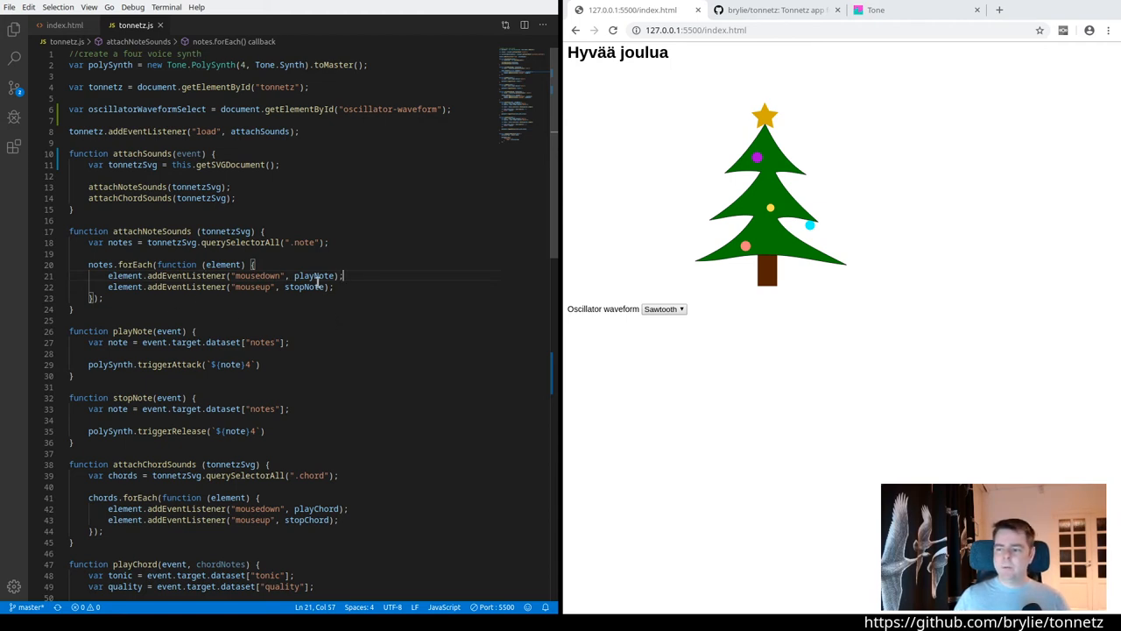
double_click(314, 275)
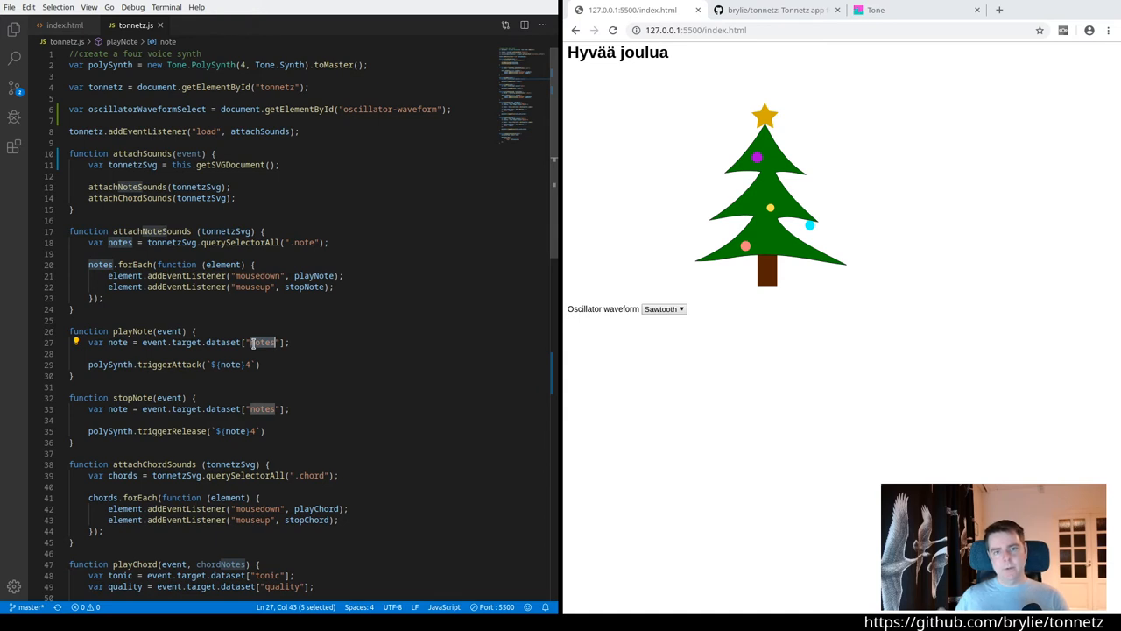
left_click(226, 364)
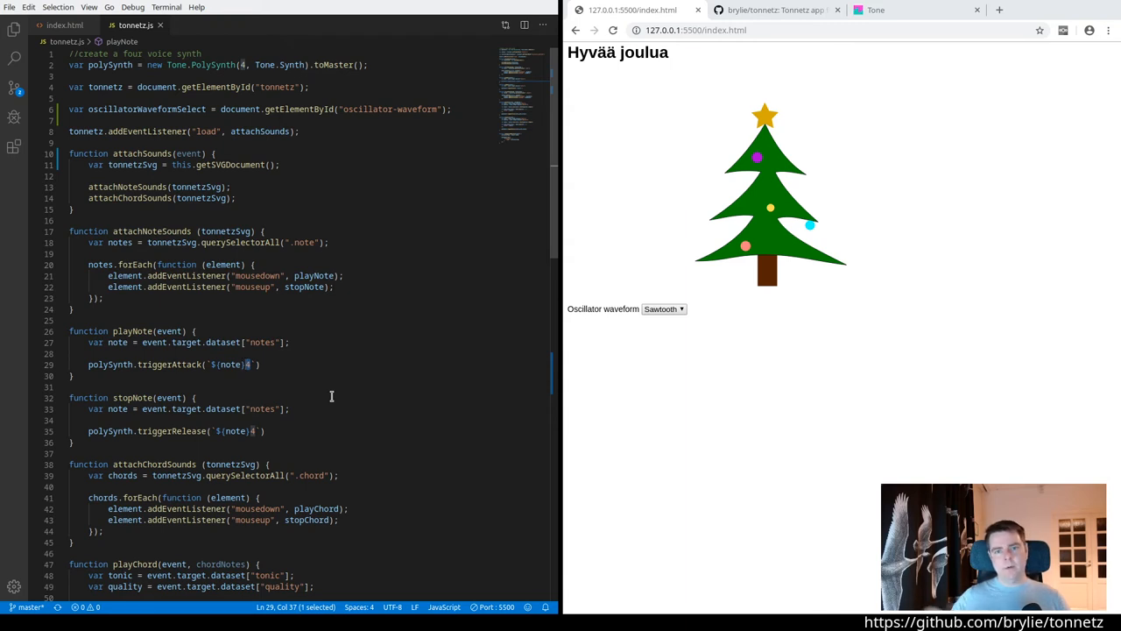
mouse_move(780, 269)
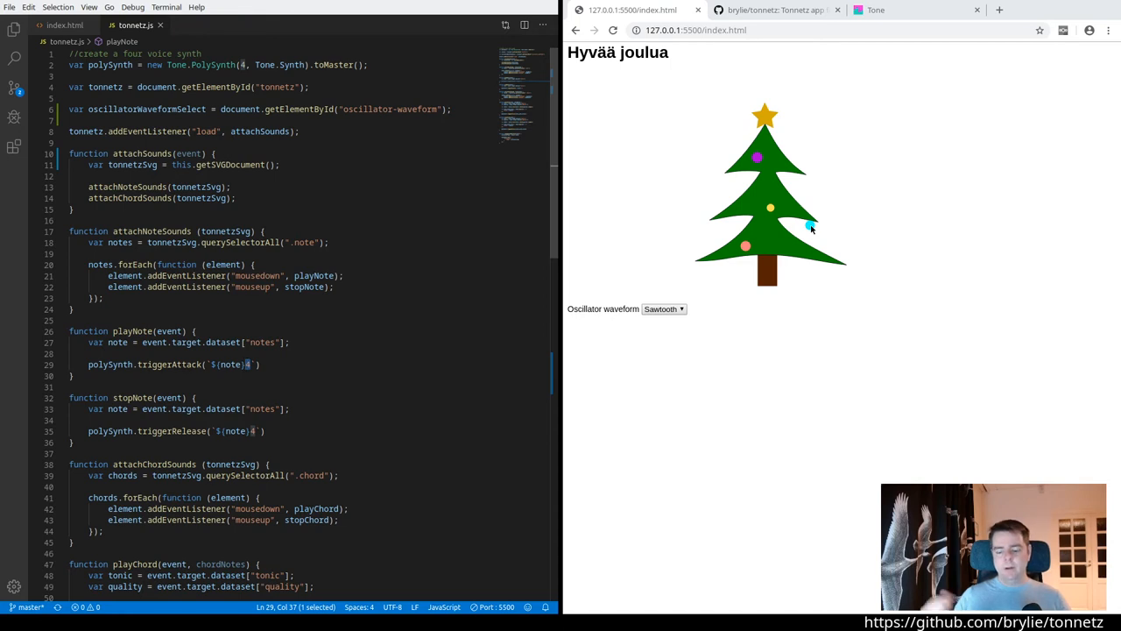
mouse_move(597, 223)
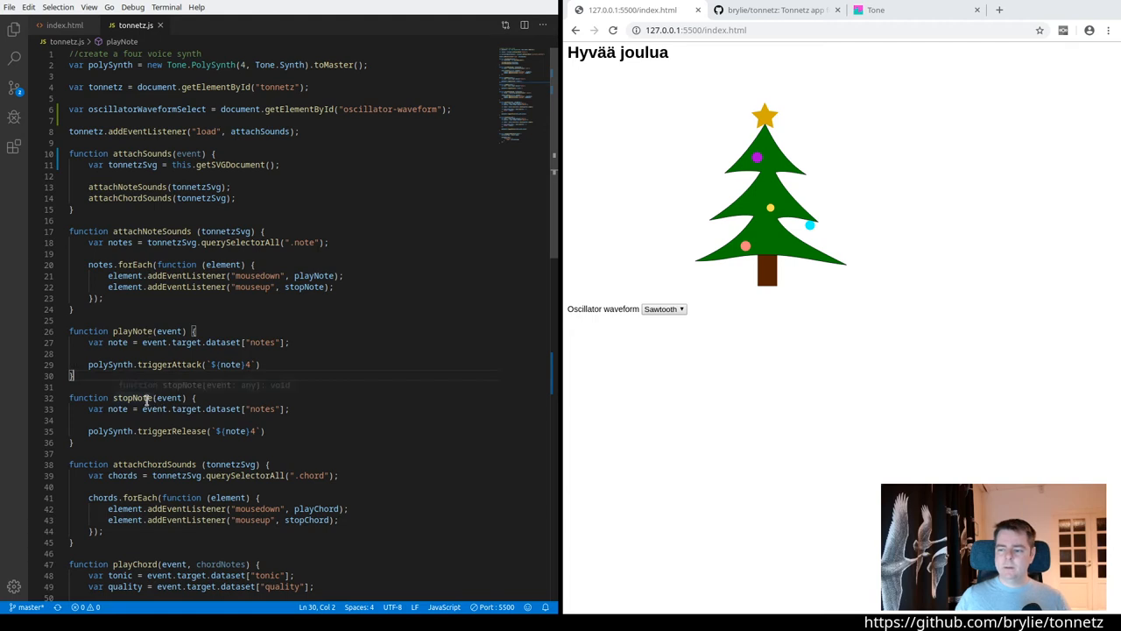
double_click(233, 430)
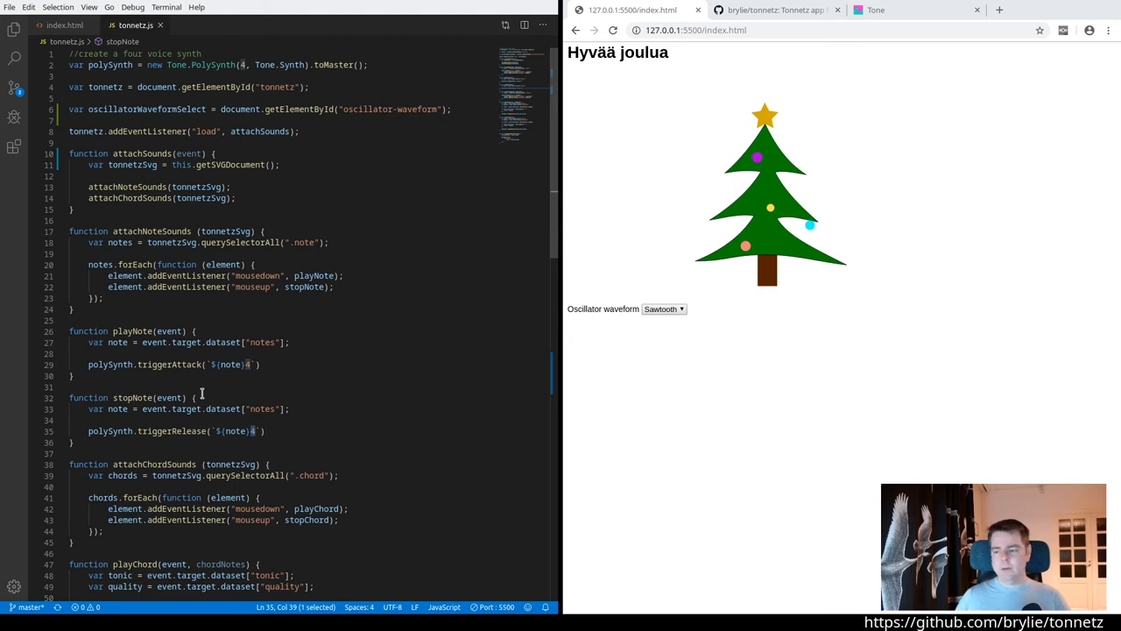
scroll("down", 3)
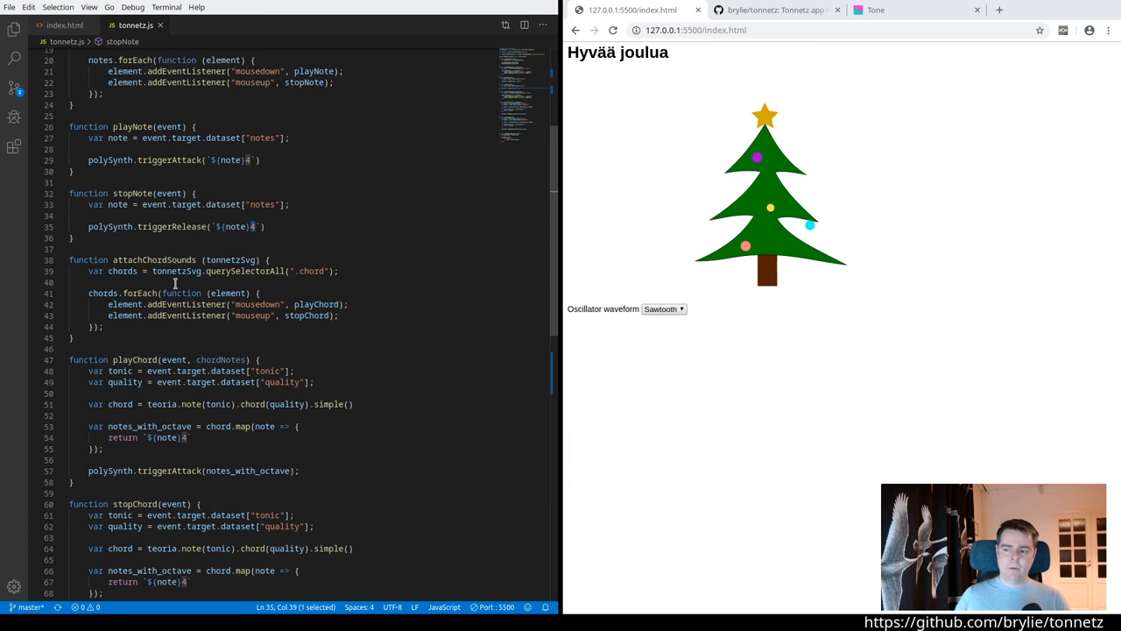
Scroll to the changeSynthWaveform function and set the demo's waveform to Sine
scroll("down", 3)
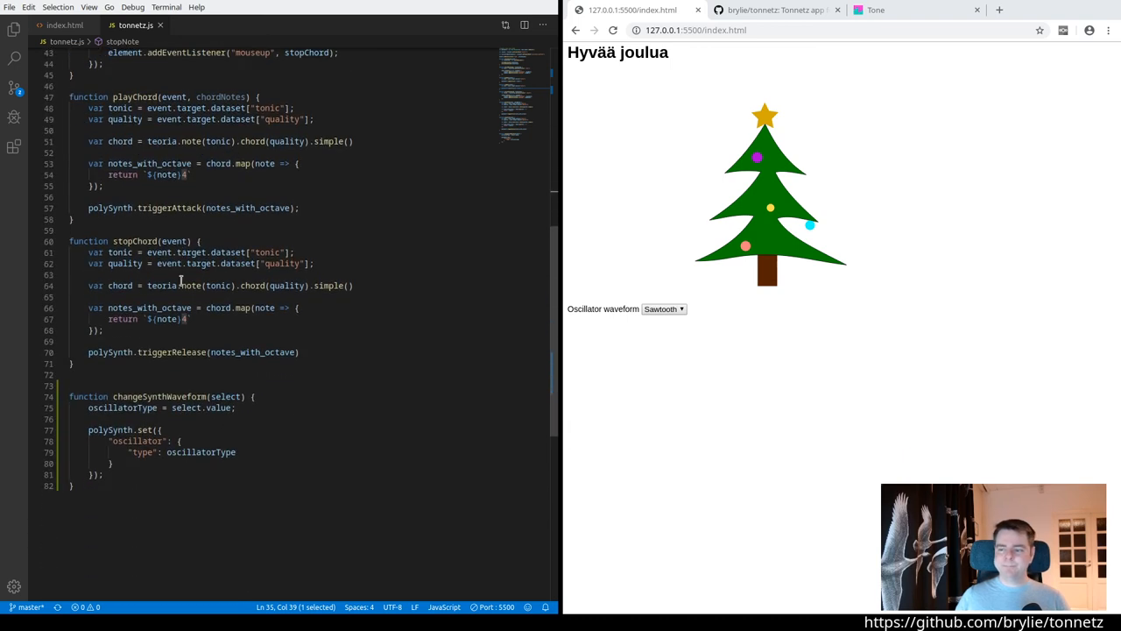
scroll("down", 3)
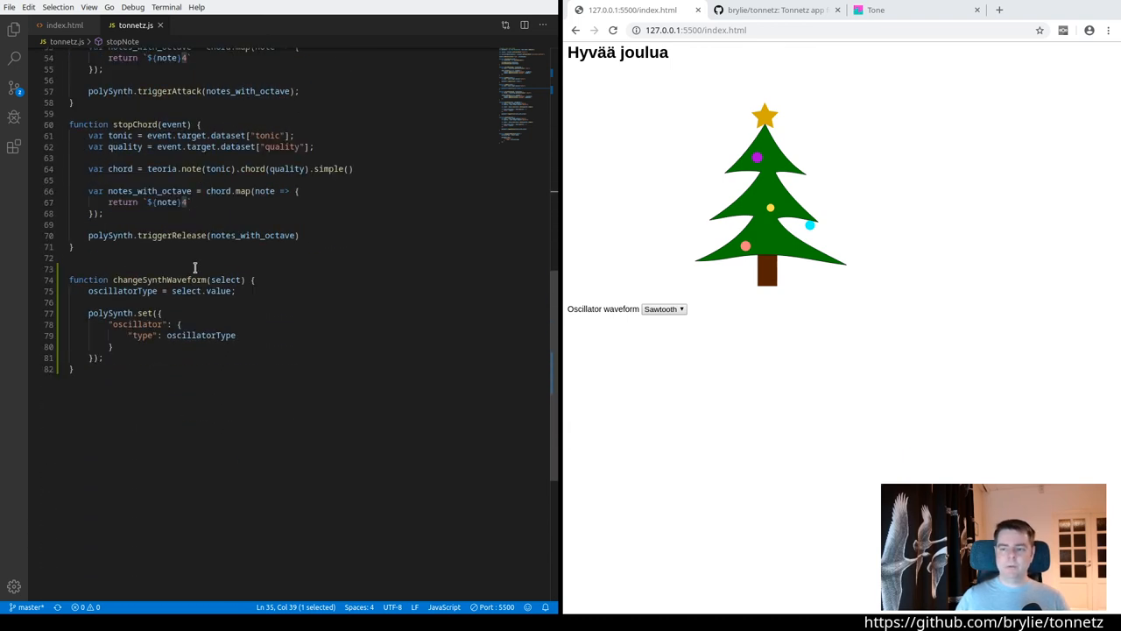
double_click(159, 279)
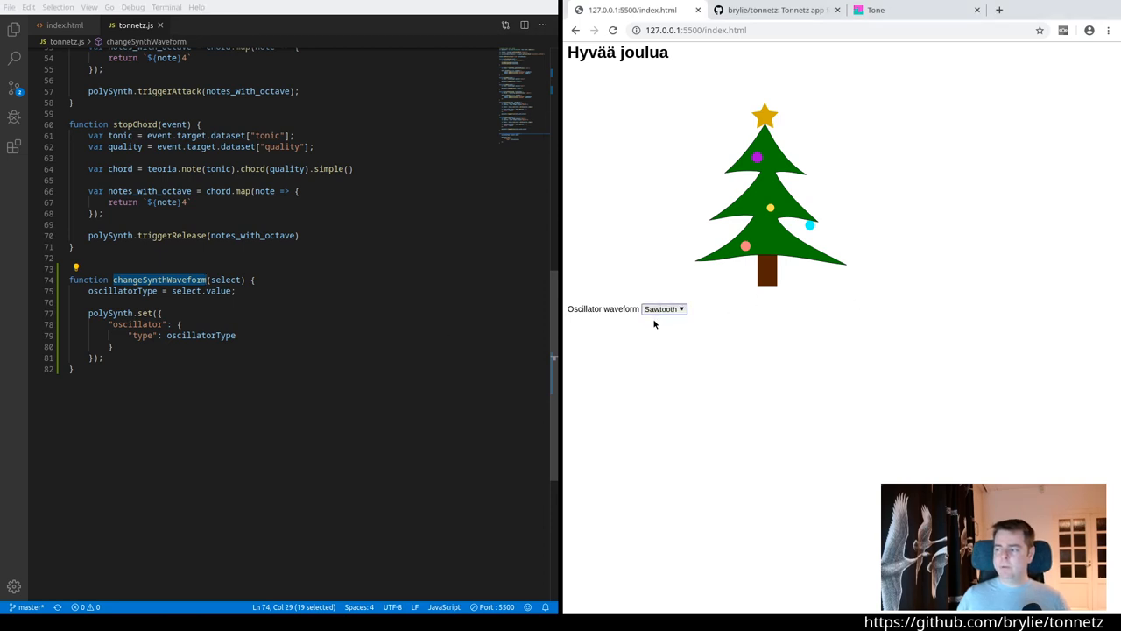
left_click(663, 308)
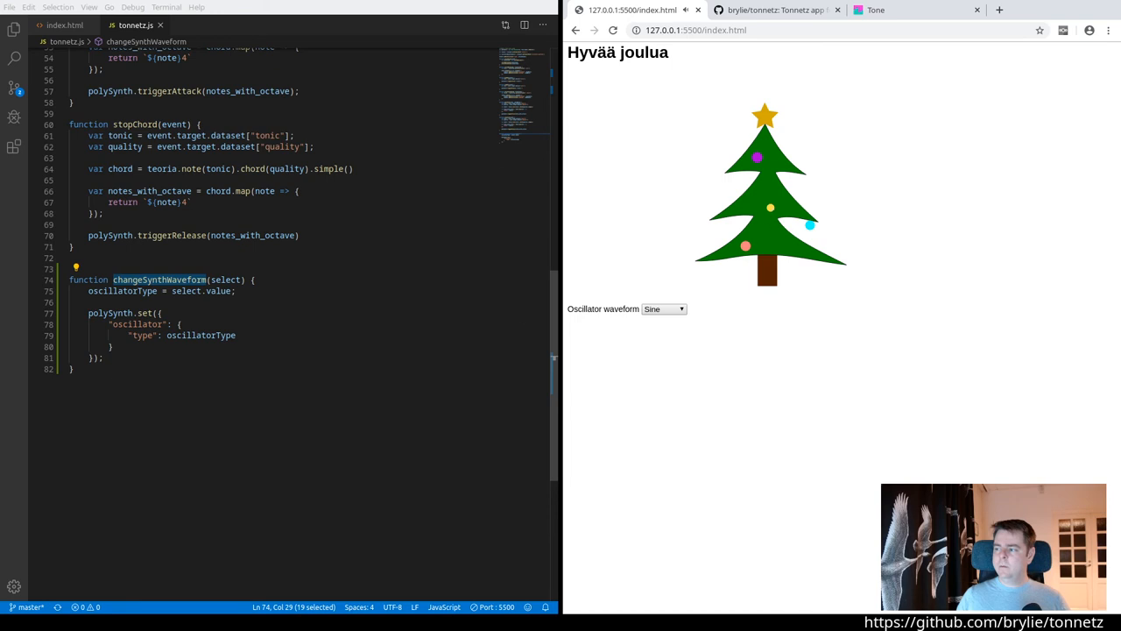
Highlight the oscillatorType variable and the polySynth set call inside changeSynthWaveform
double_click(122, 289)
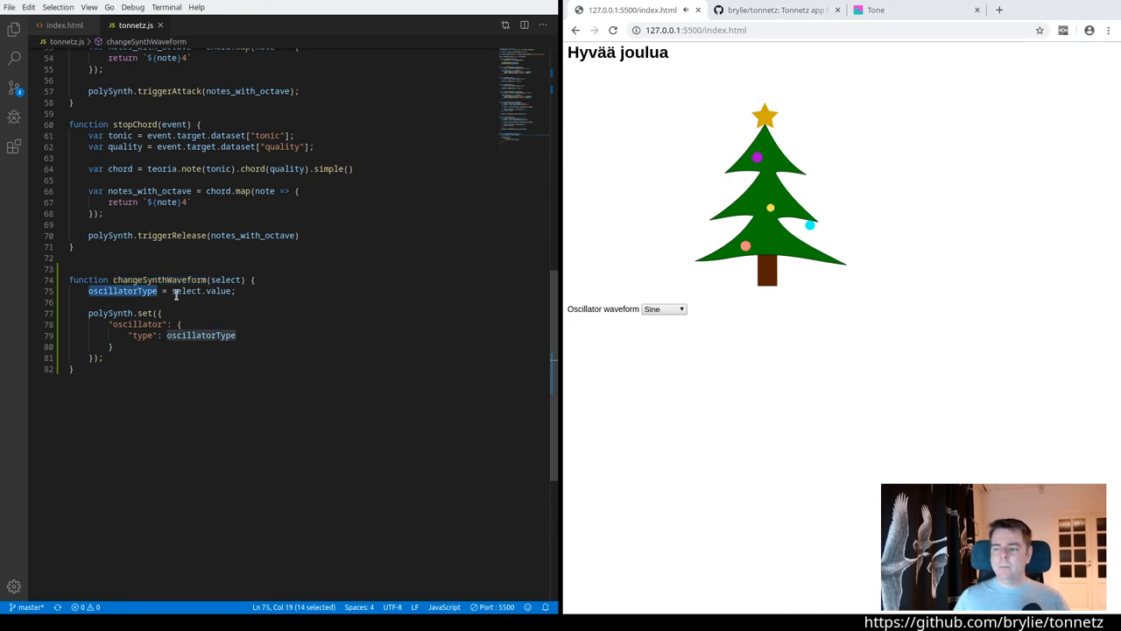
left_click(64, 25)
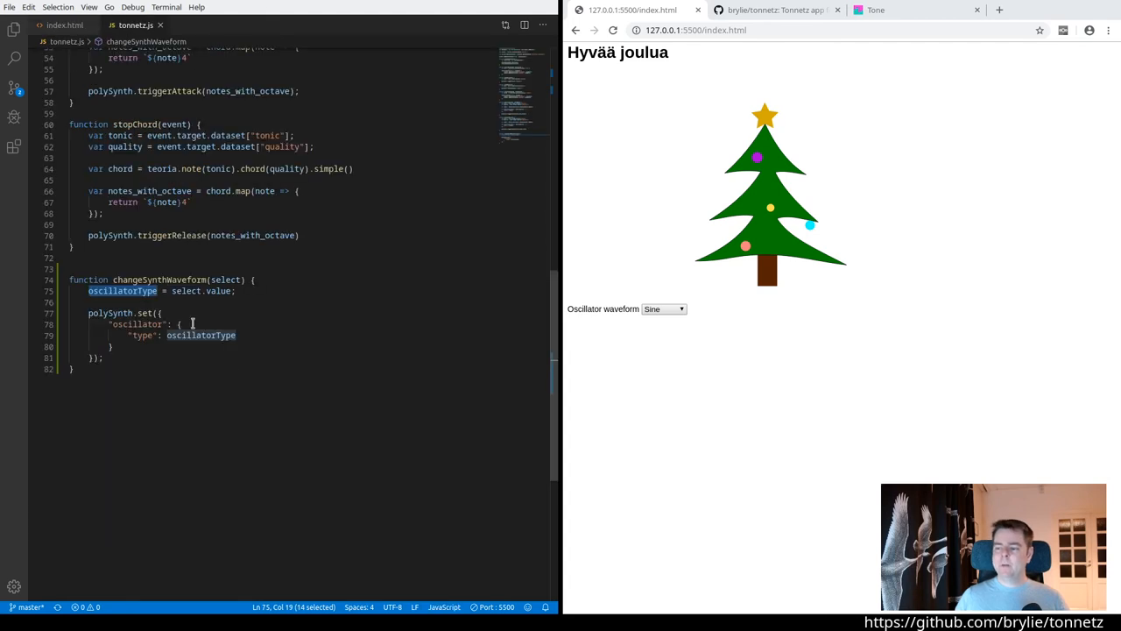
double_click(218, 290)
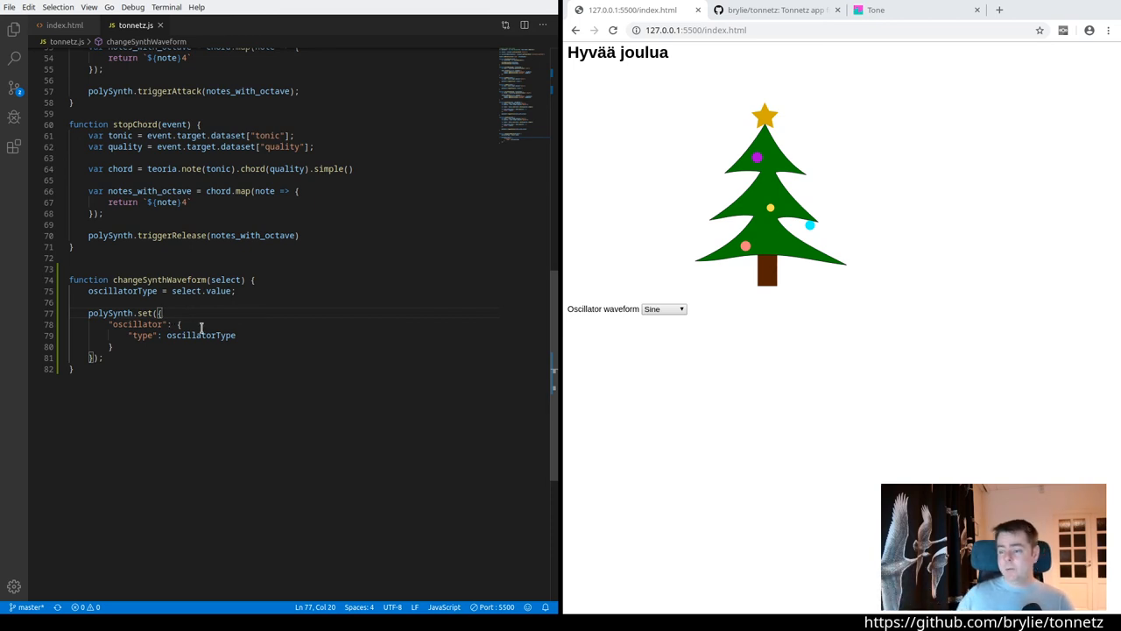
left_click(914, 10)
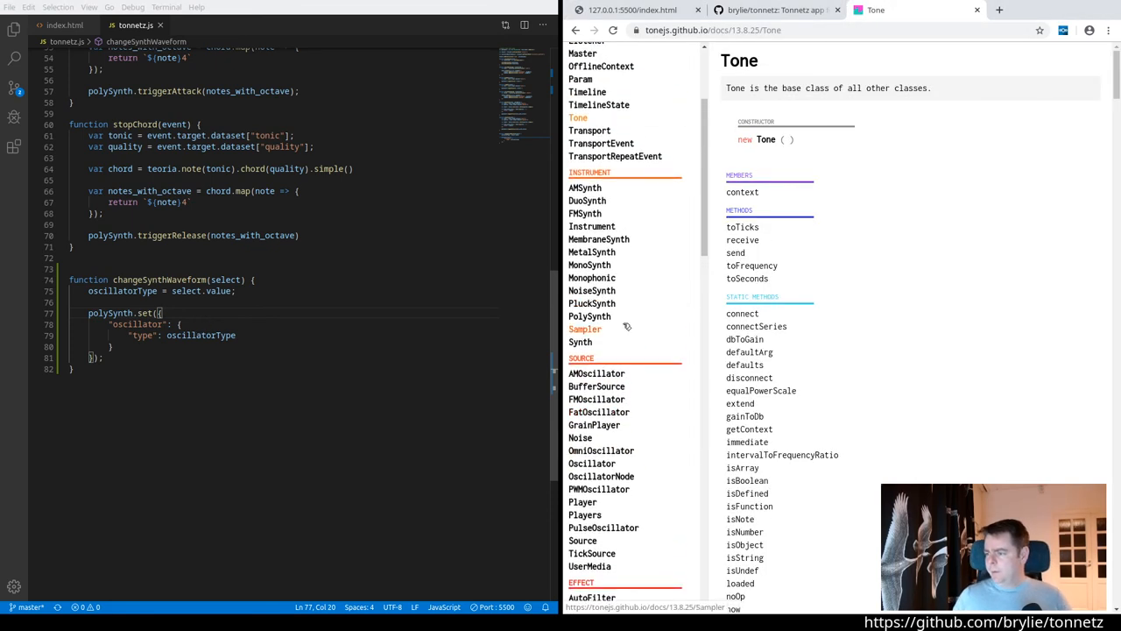
Search the PolySynth docs for 'set' and study its example, then return to the demo
left_click(589, 315)
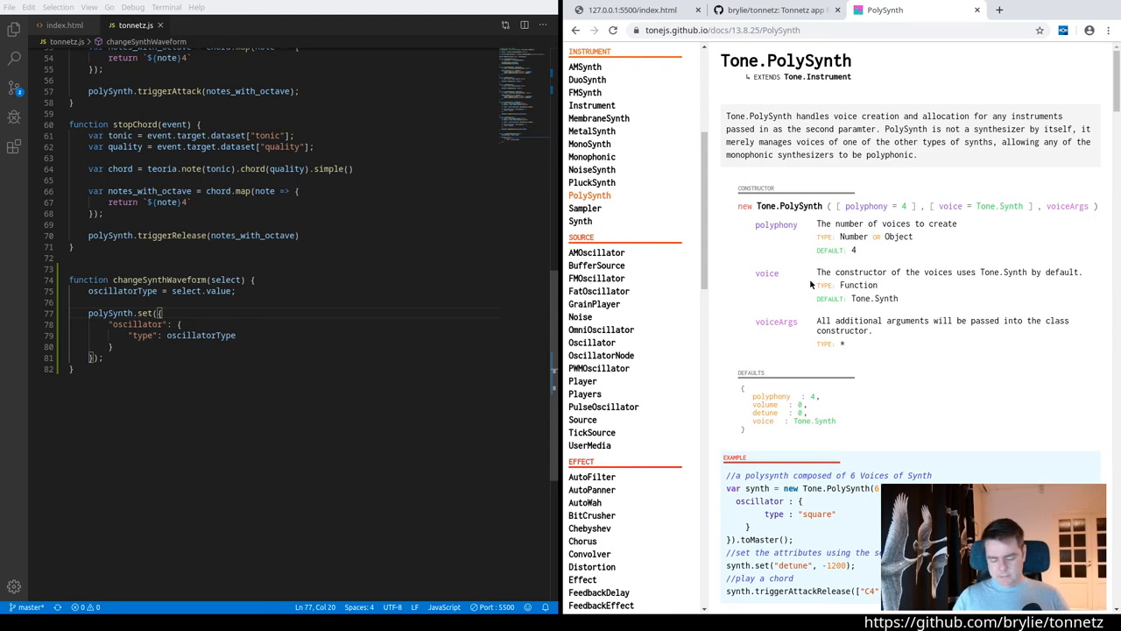
type("set")
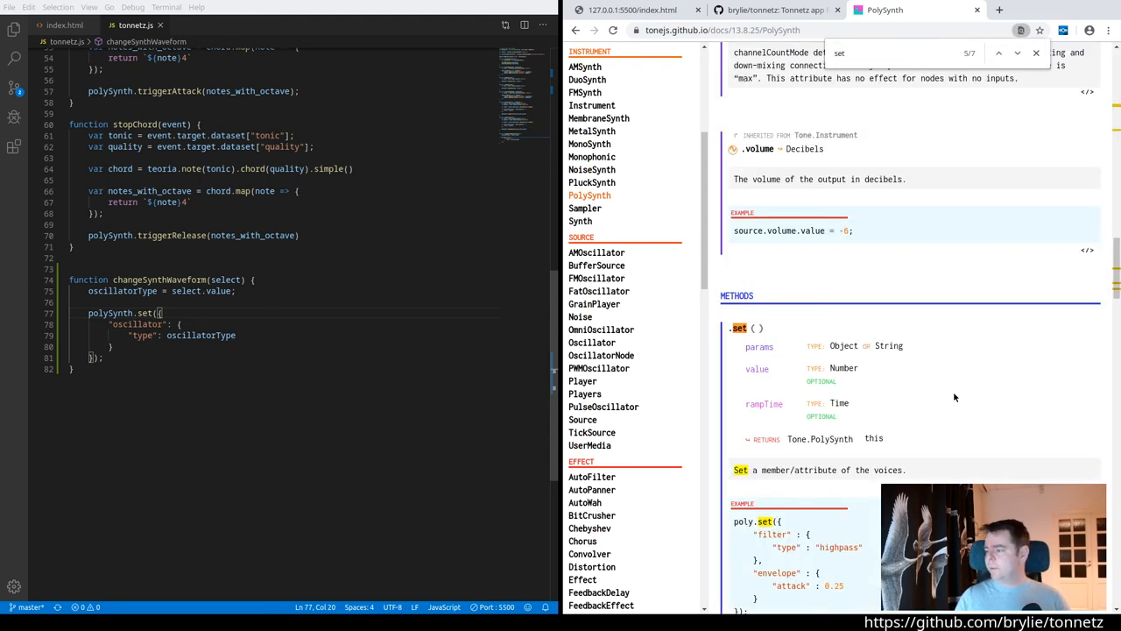
scroll("down", 3)
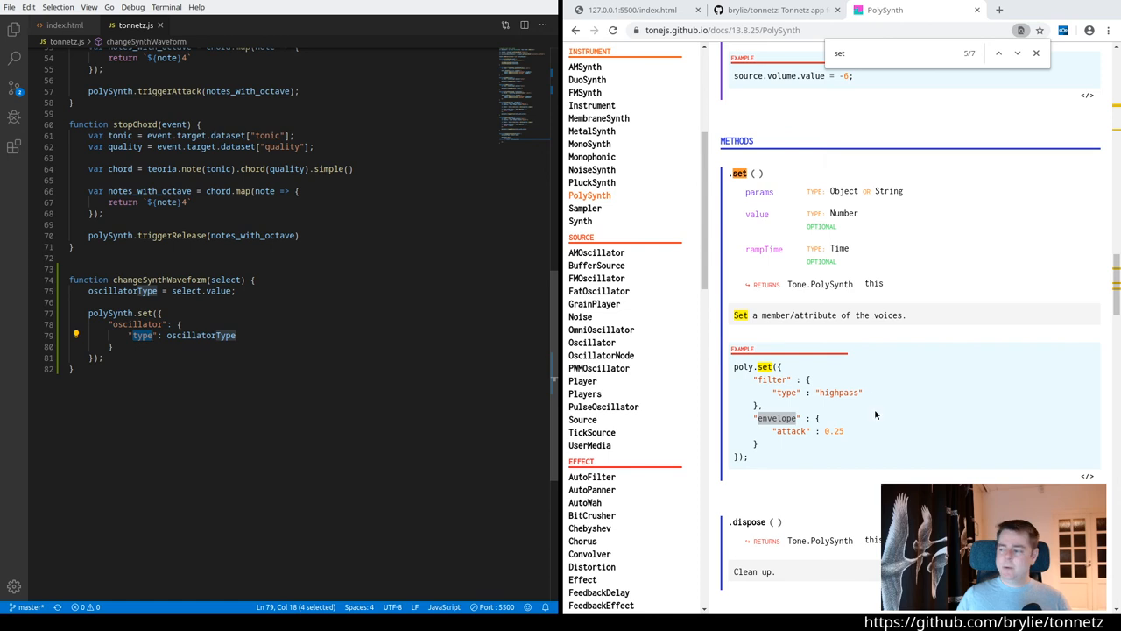
double_click(141, 324)
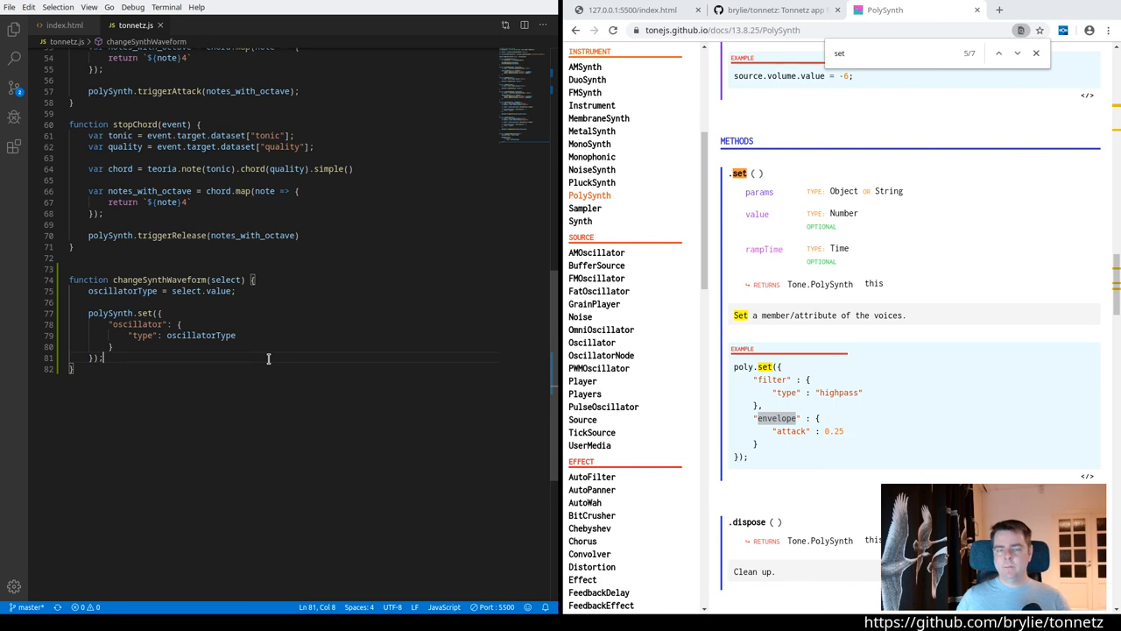
double_click(138, 324)
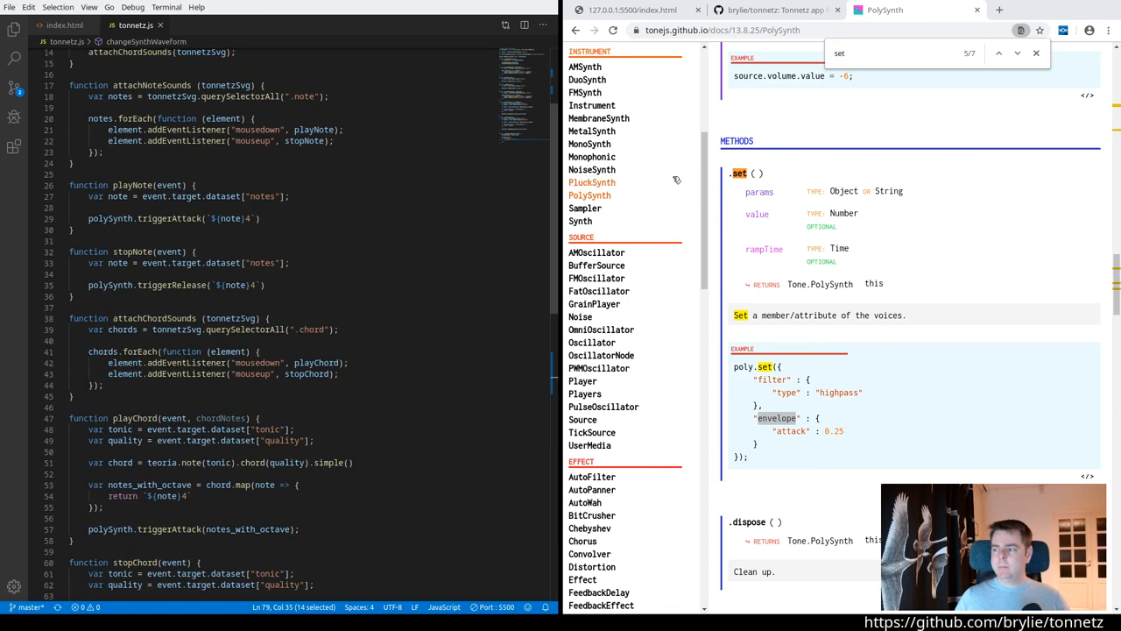
left_click(631, 10)
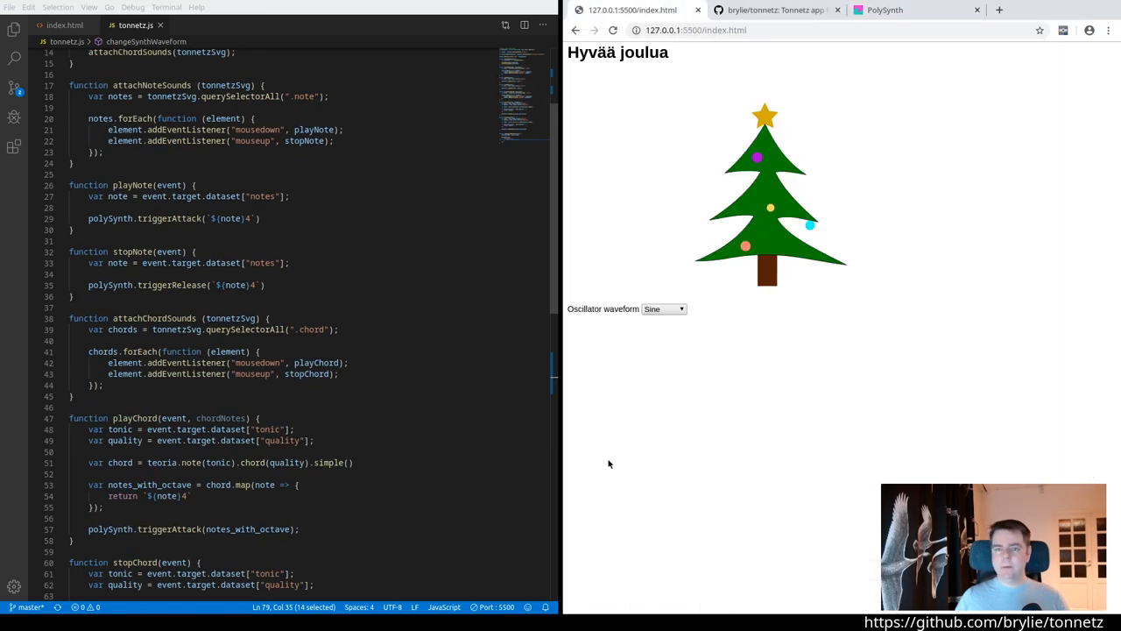